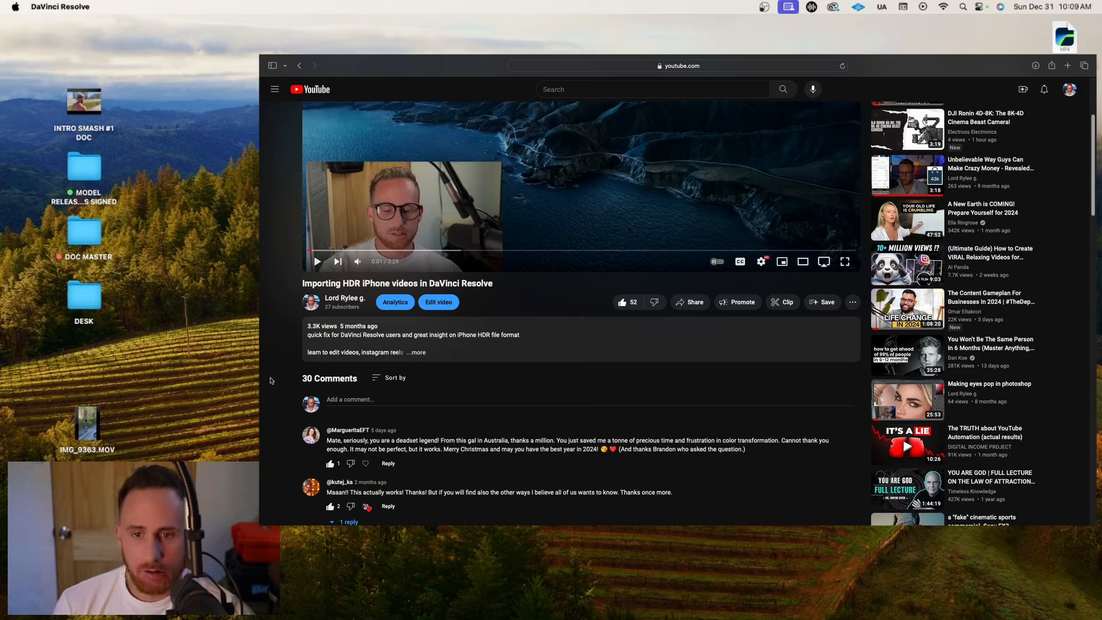
Step: Scroll down through the comments under the YouTube HDR import tutorial
scroll("down", 3)
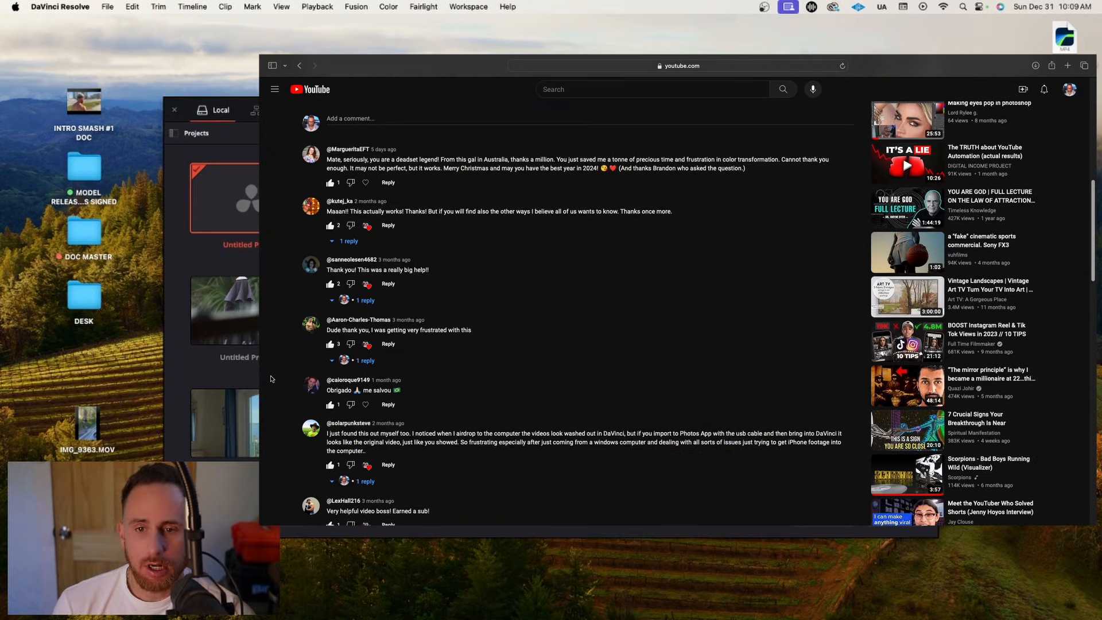
scroll("down", 3)
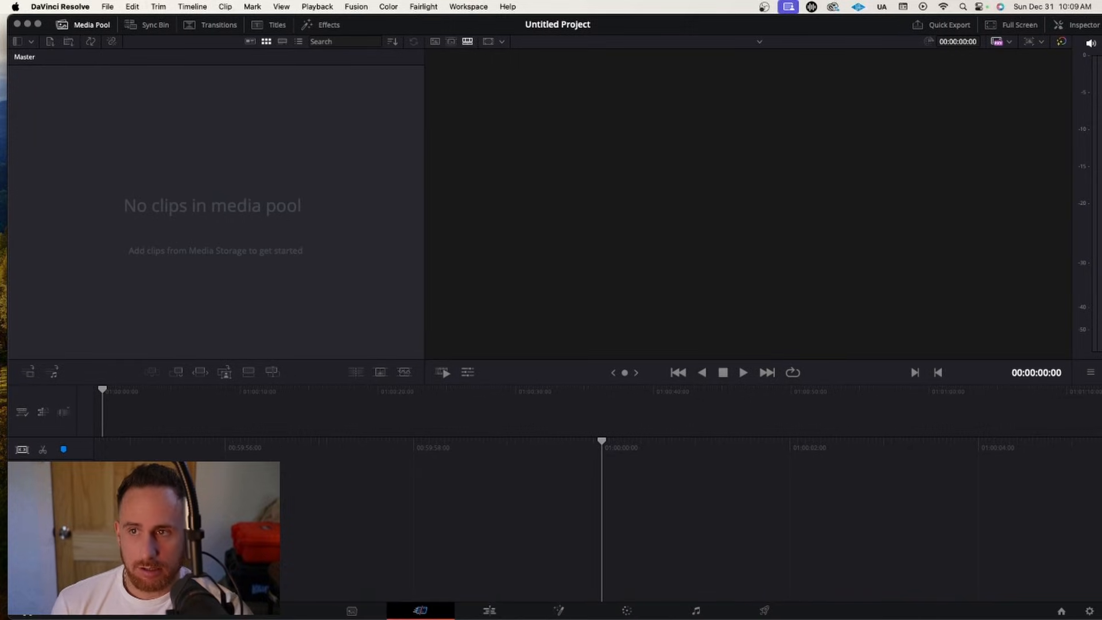
mouse_move(685, 394)
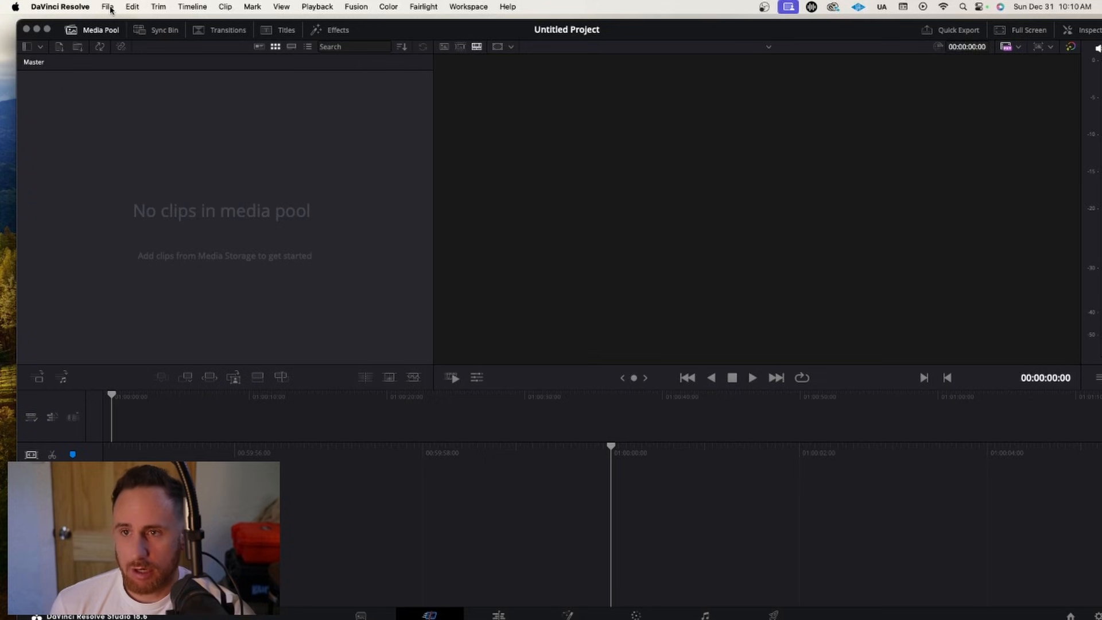
Step: Start a new timeline from the File menu and uncheck Use Project Settings
left_click(107, 6)
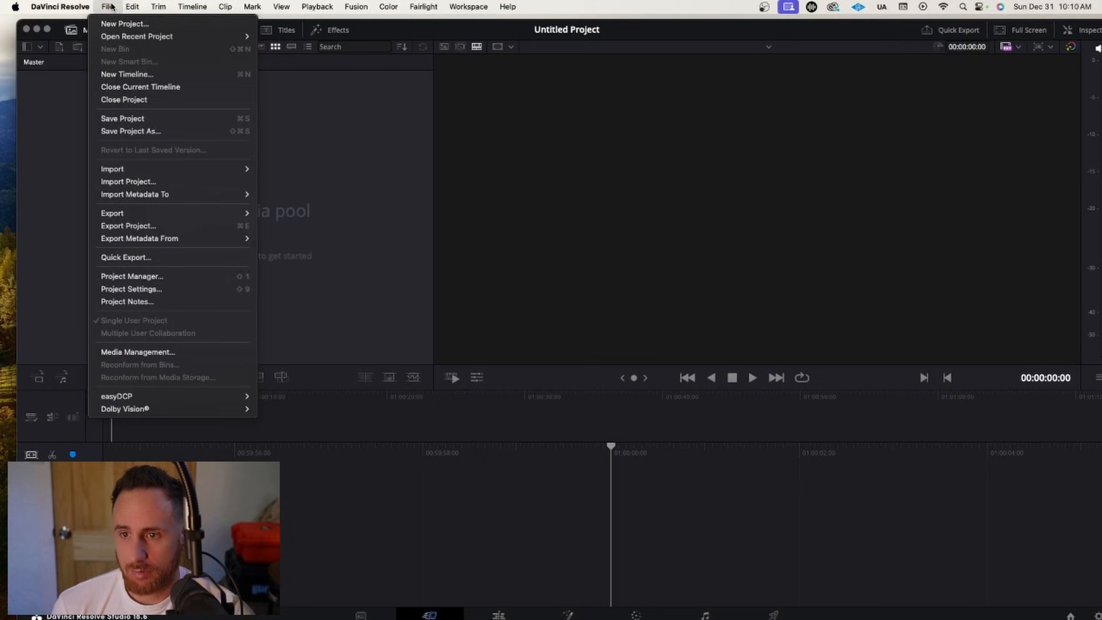
mouse_move(126, 74)
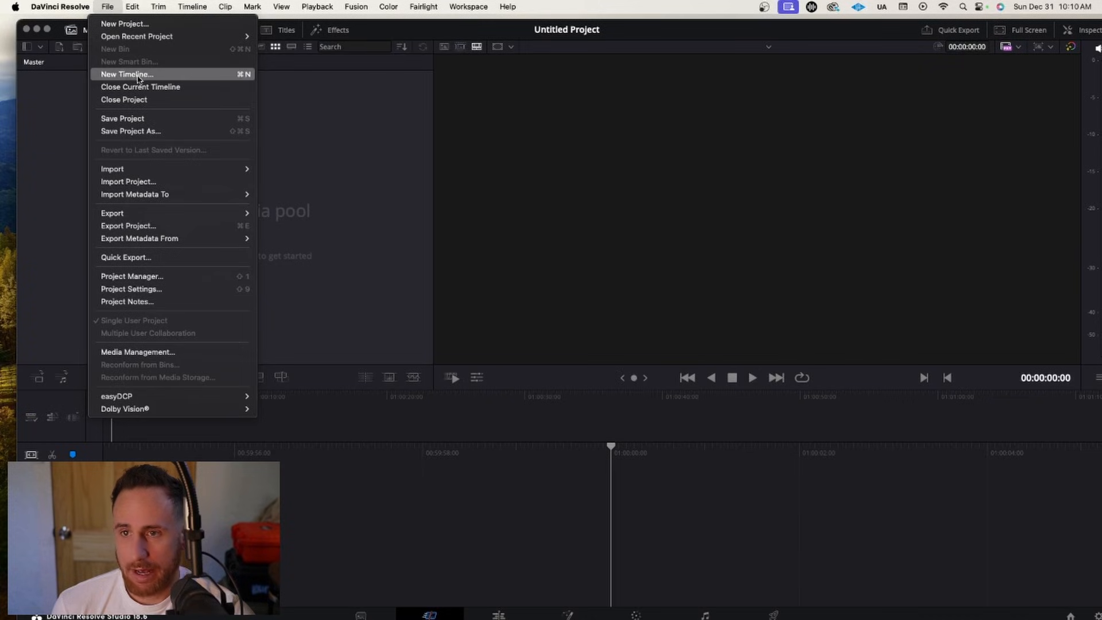
left_click(127, 75)
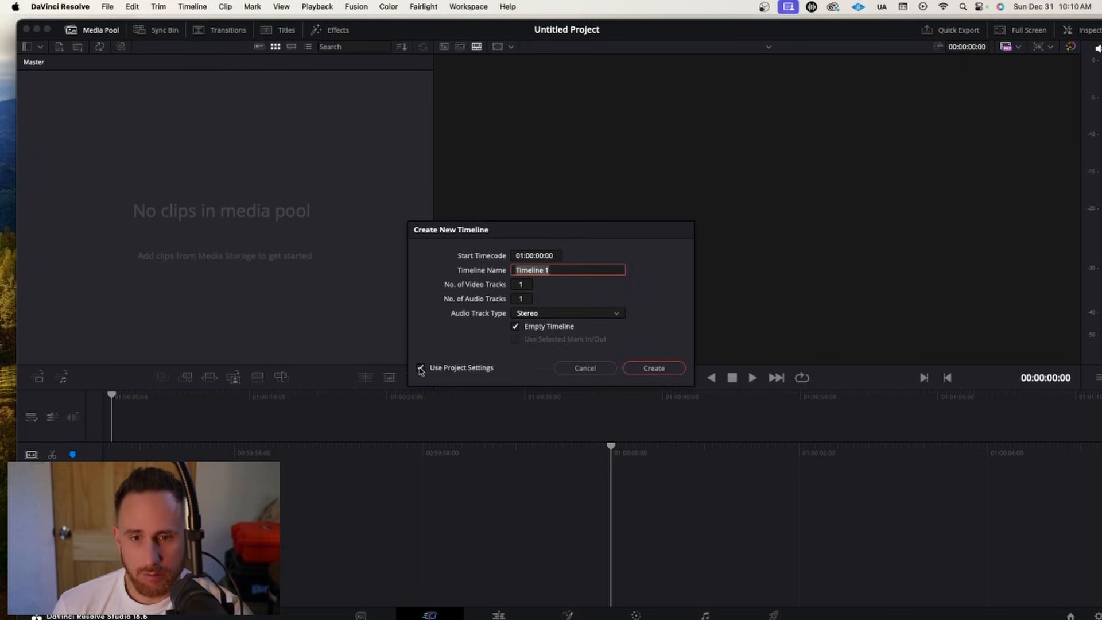
left_click(652, 367)
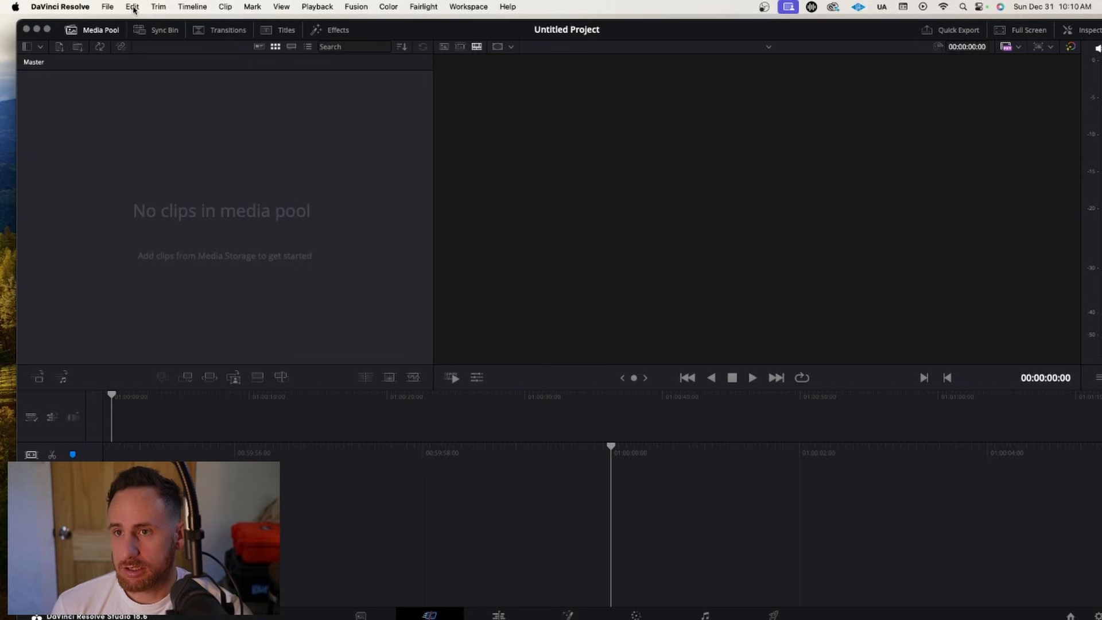
left_click(132, 6)
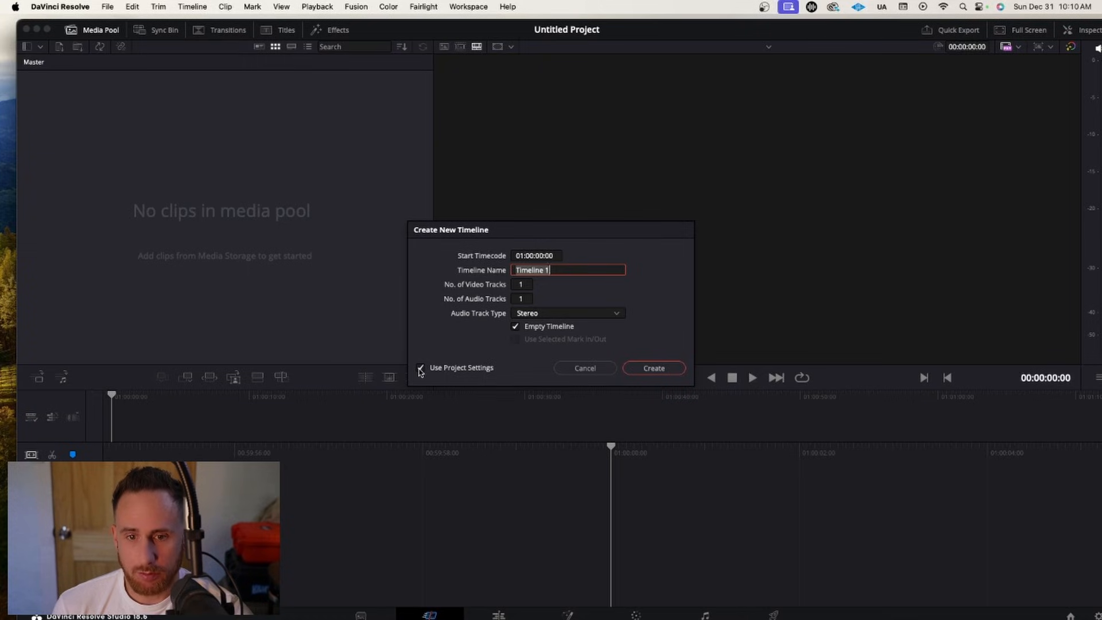
left_click(420, 366)
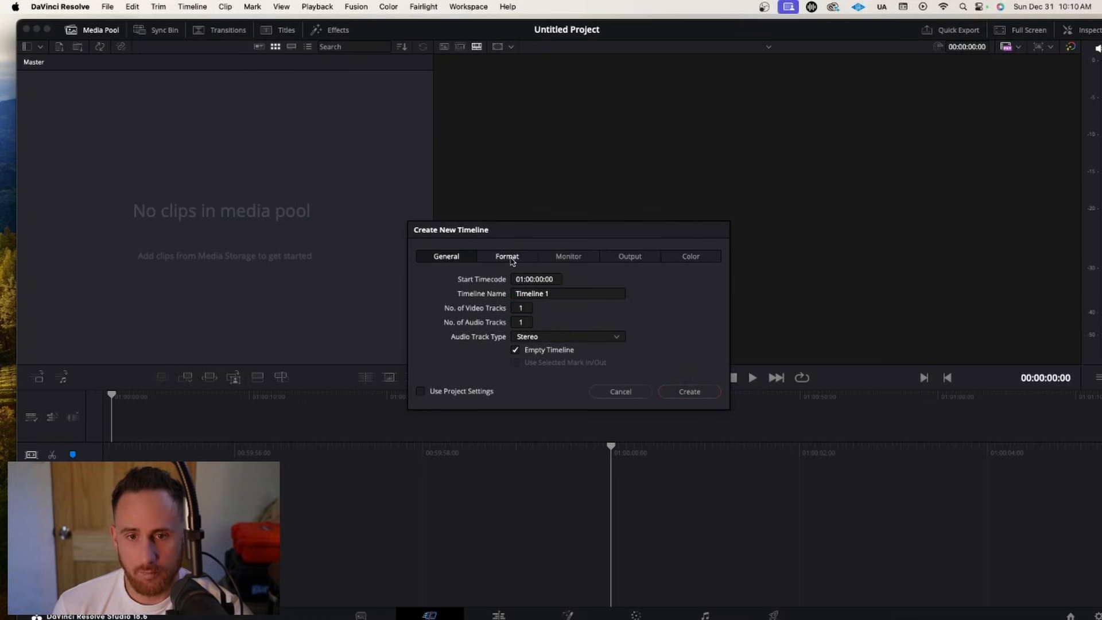
Step: Set the timeline resolution to 1080 x 1920 in Format and create the vertical timeline
left_click(507, 256)
type("1920")
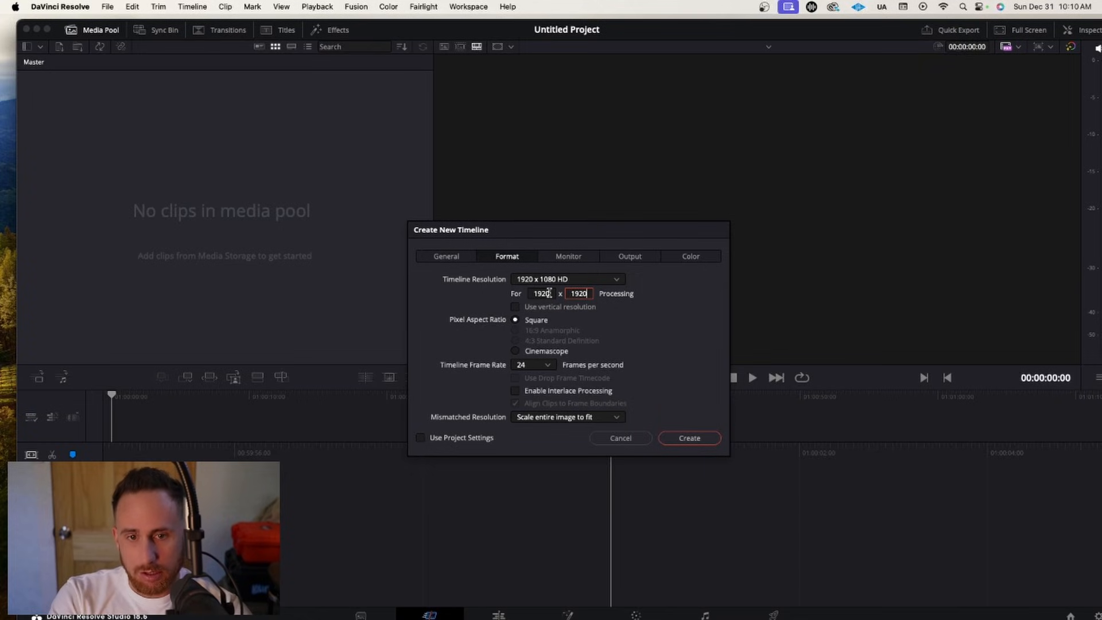
left_click(567, 279)
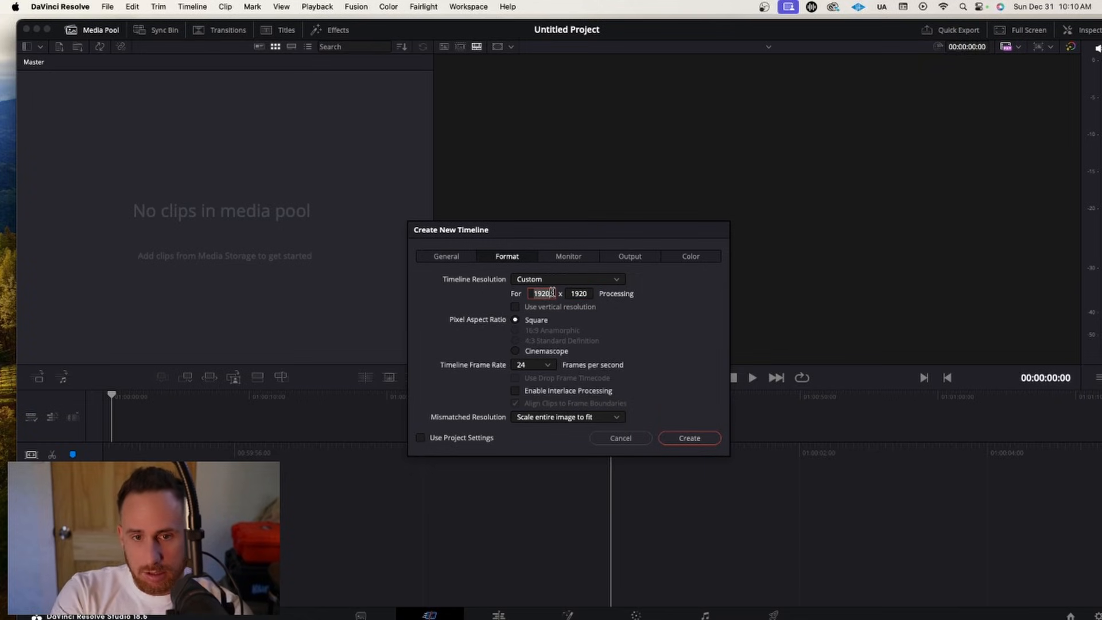
type("1080")
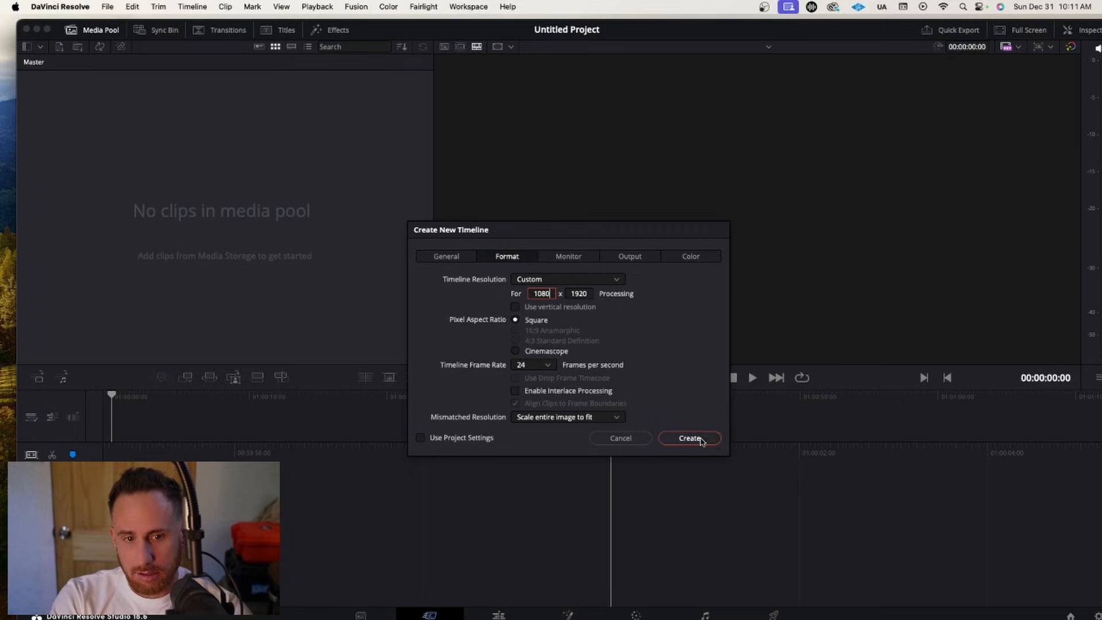
left_click(688, 438)
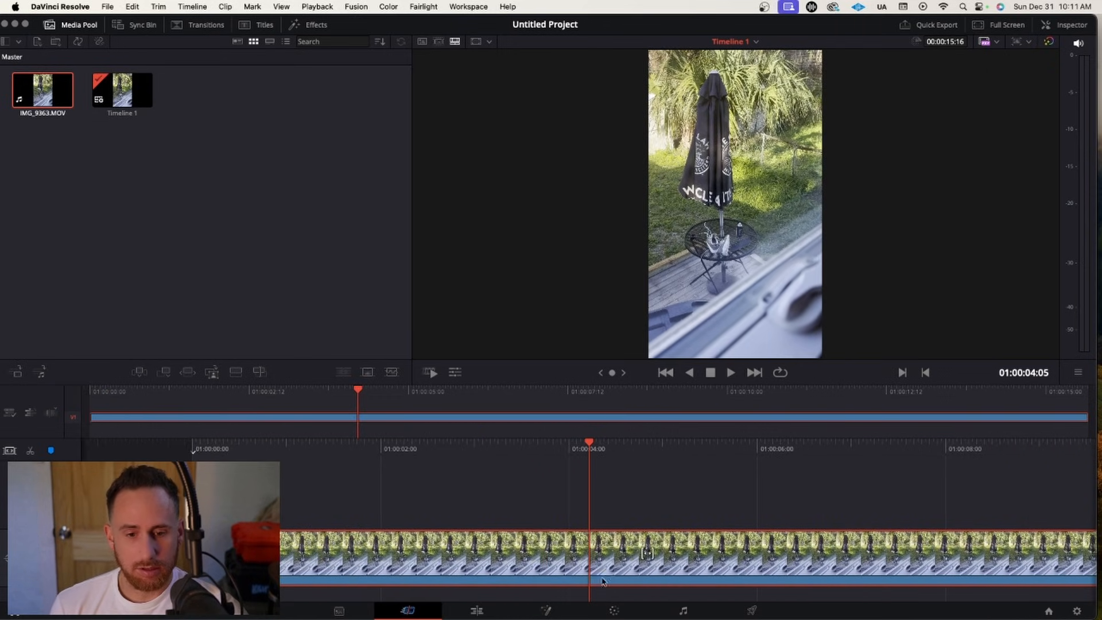
mouse_move(612, 610)
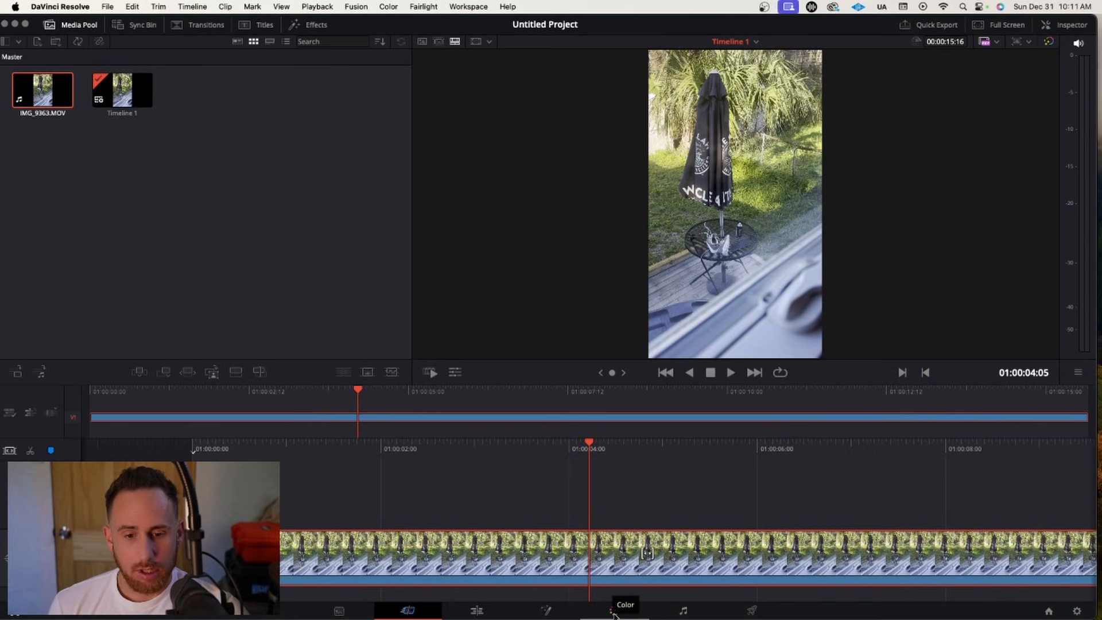
Step: On the Color page, add a Color Space Transform effect as a node in the clip's grade
left_click(623, 610)
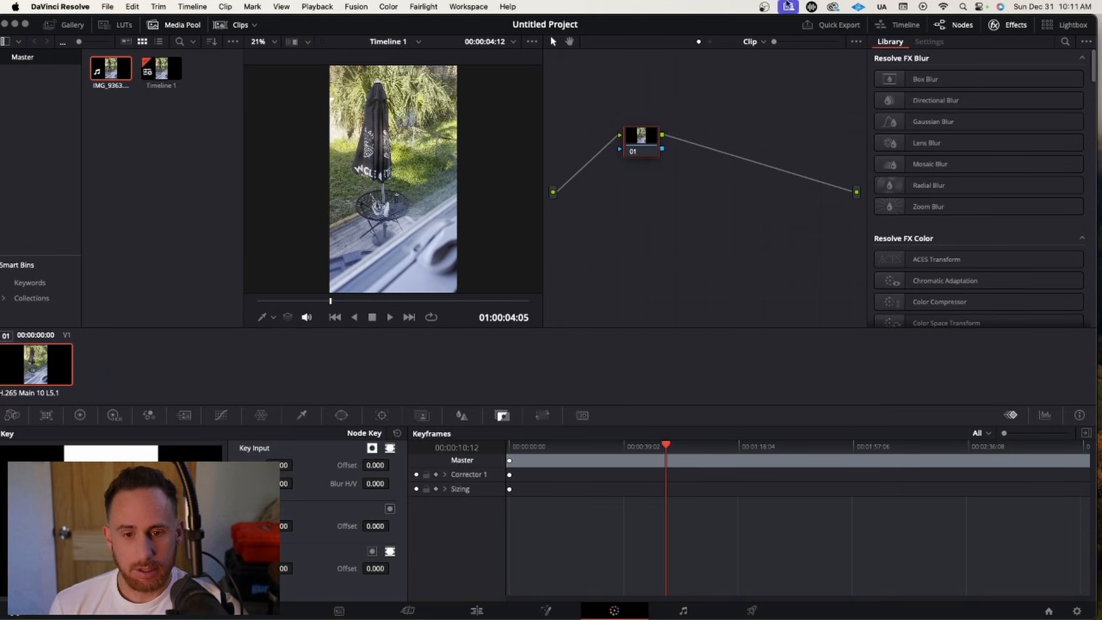
scroll("down", 3)
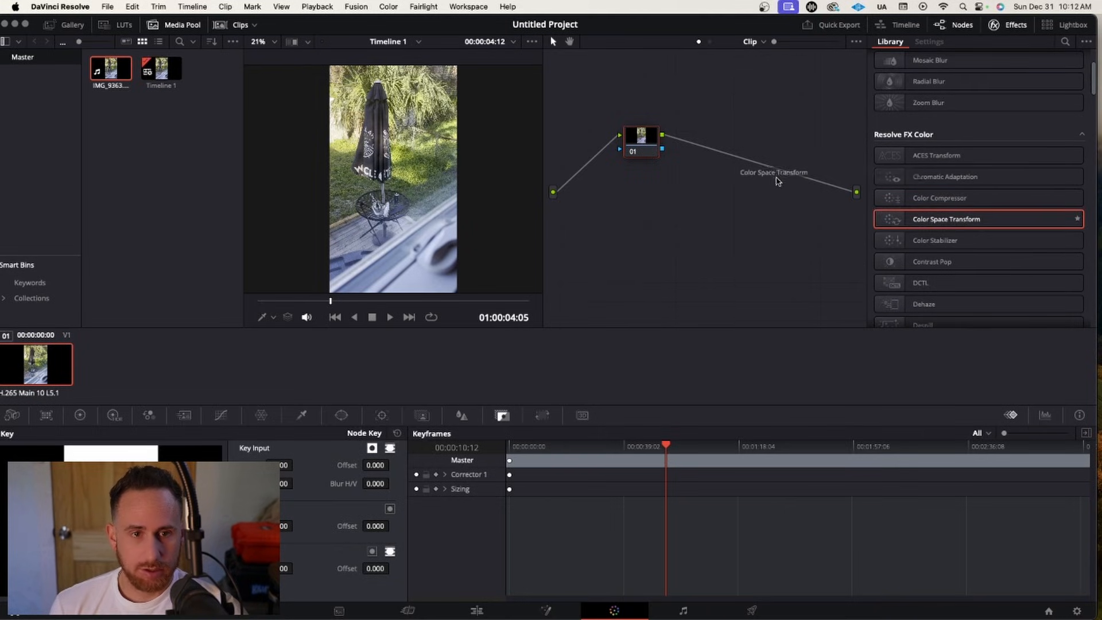
double_click(946, 219)
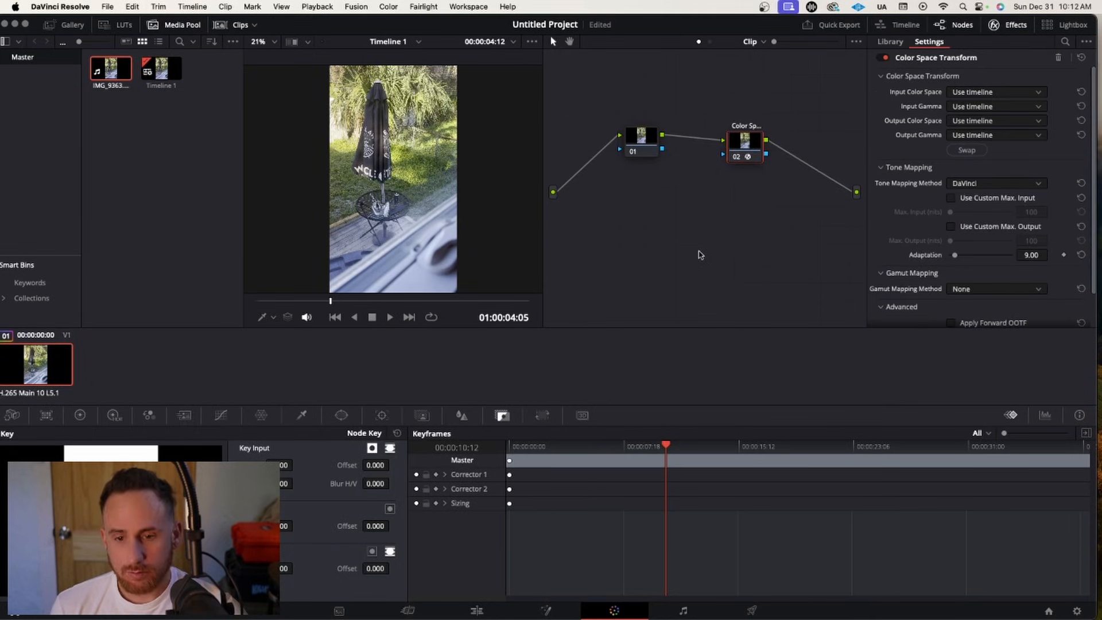
mouse_move(1014, 94)
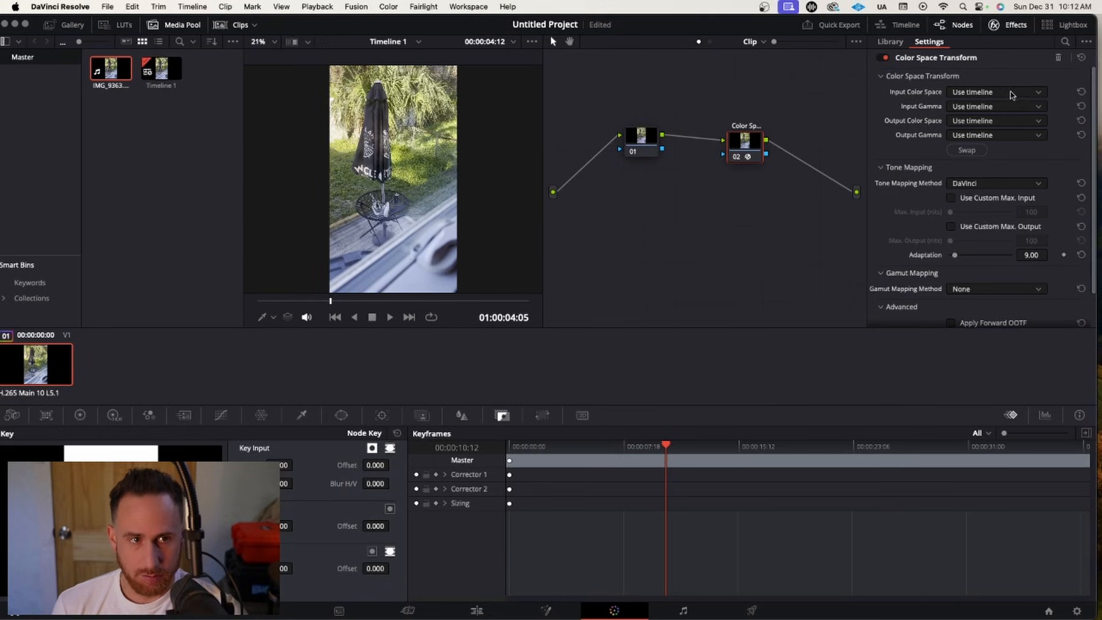
Step: Set the node's input color space to Rec.2020
left_click(996, 91)
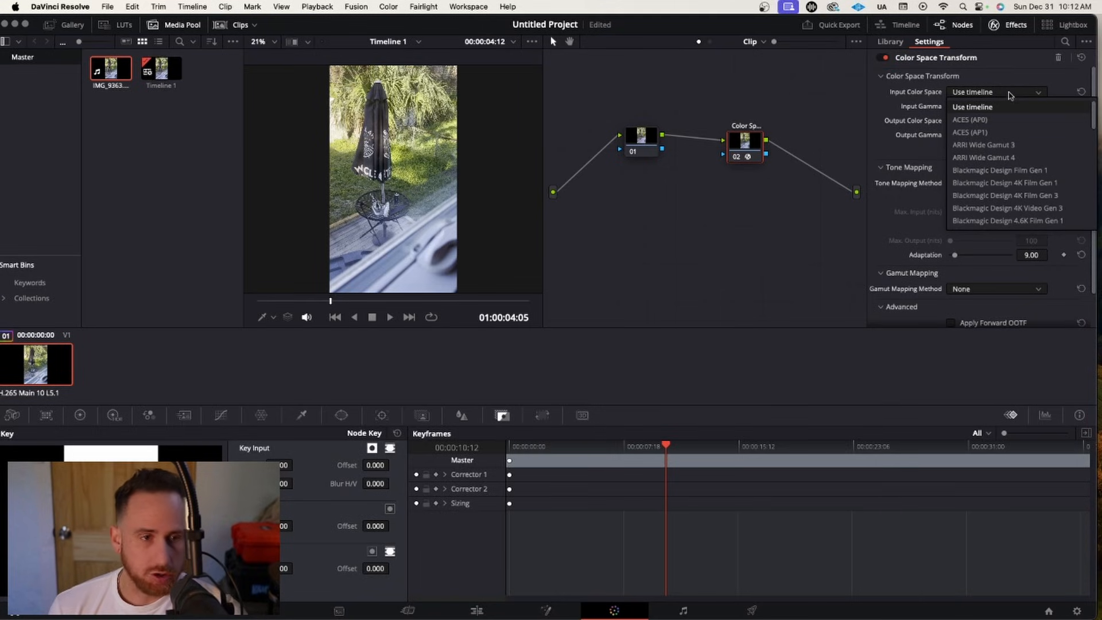
scroll("down", 3)
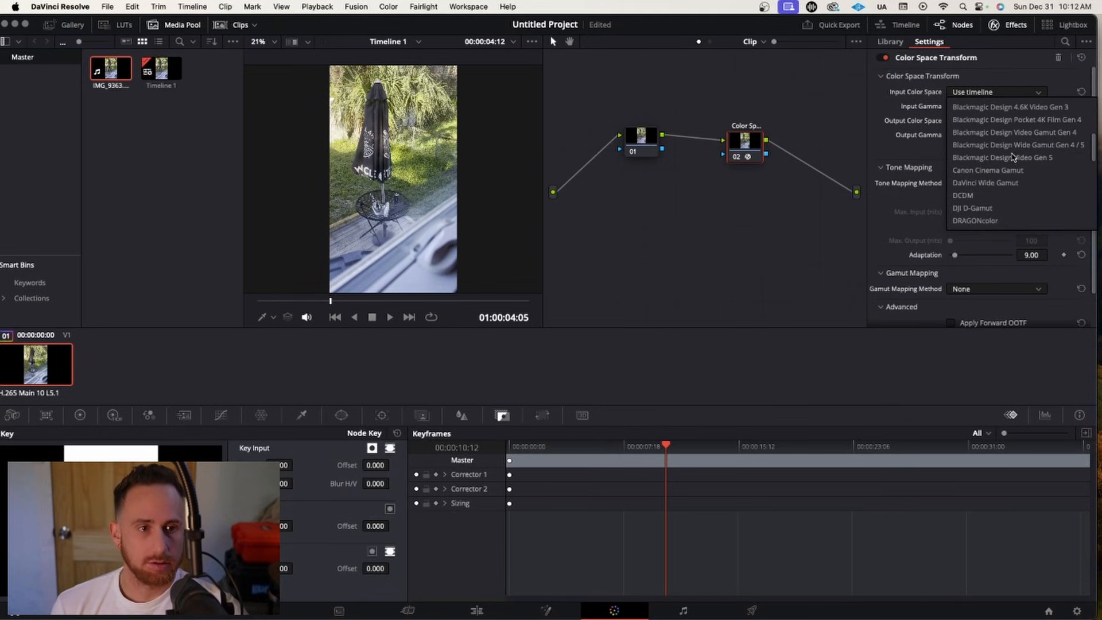
scroll("down", 3)
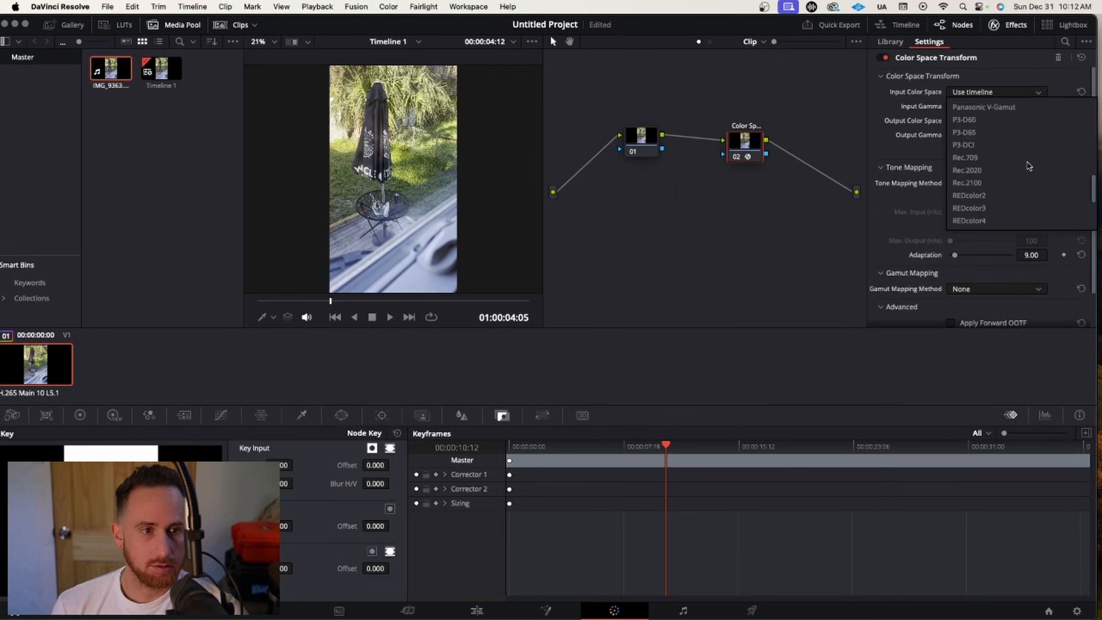
left_click(967, 170)
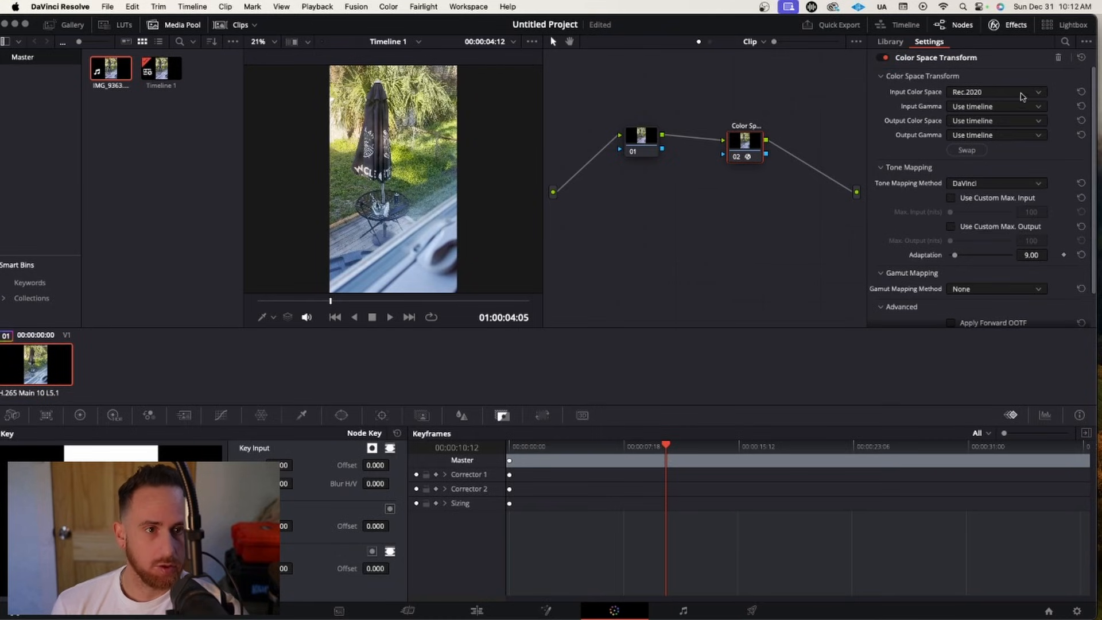
Step: Set the node's input gamma to Rec.2100 HLG
left_click(995, 106)
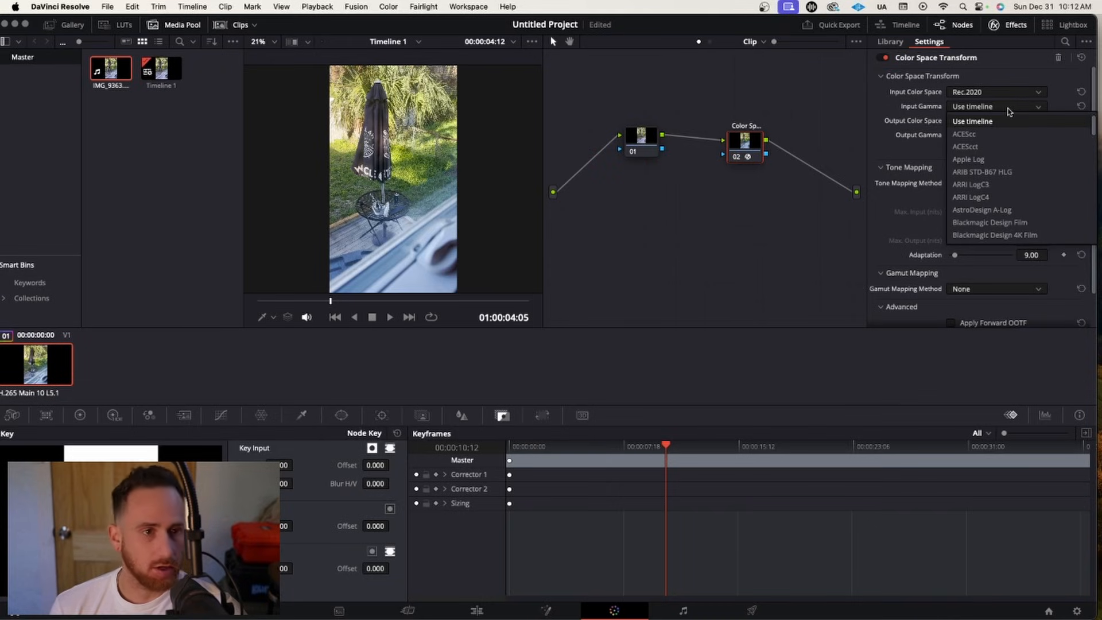
scroll("down", 3)
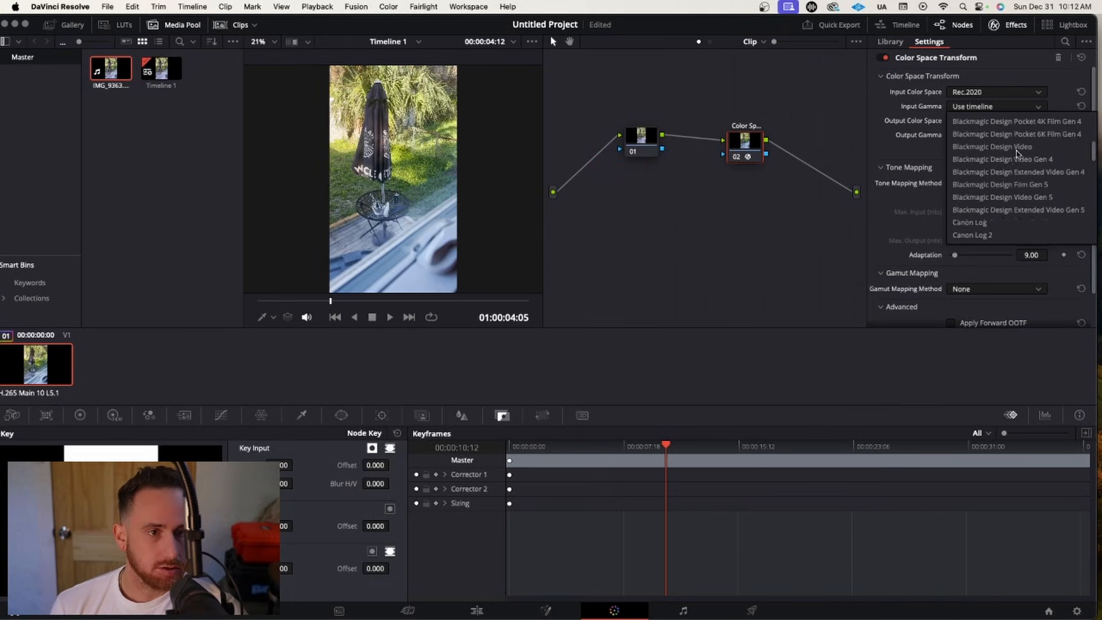
scroll("down", 3)
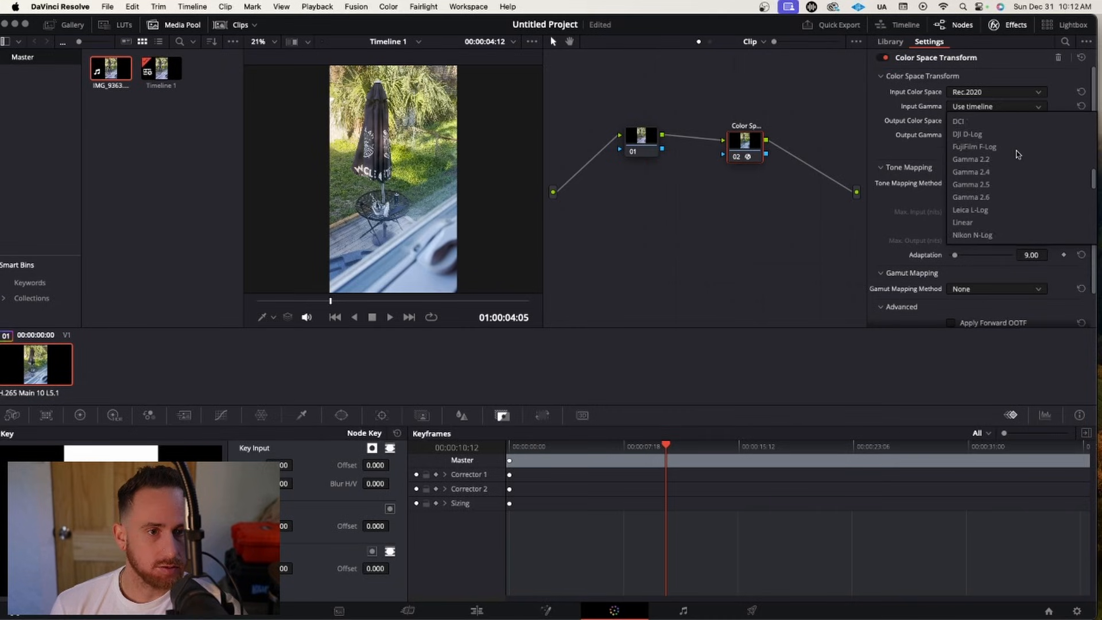
scroll("down", 3)
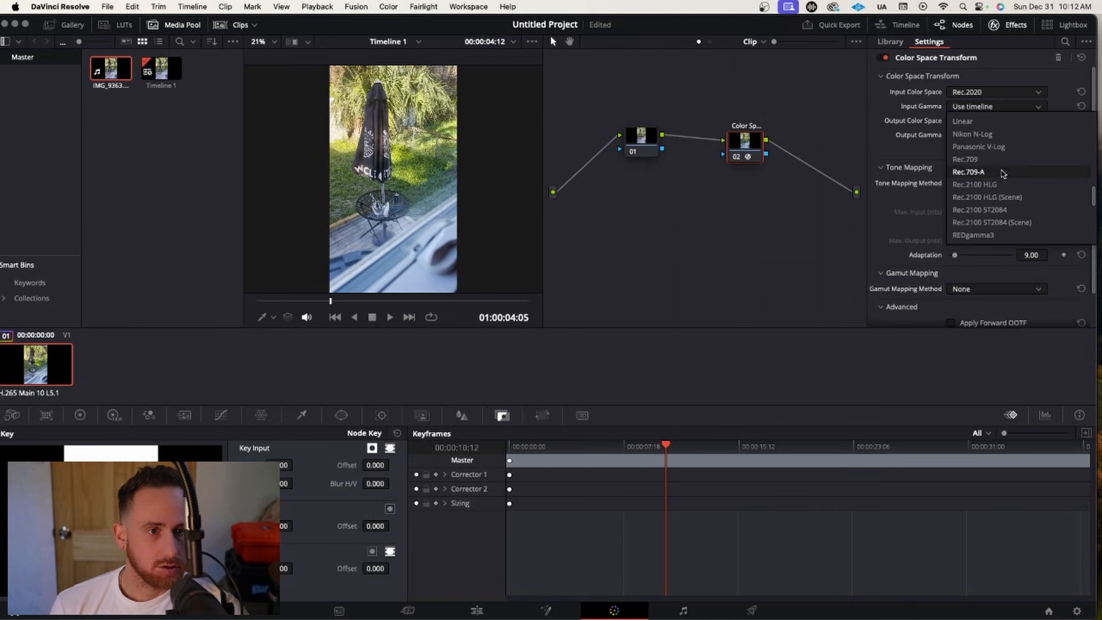
left_click(974, 184)
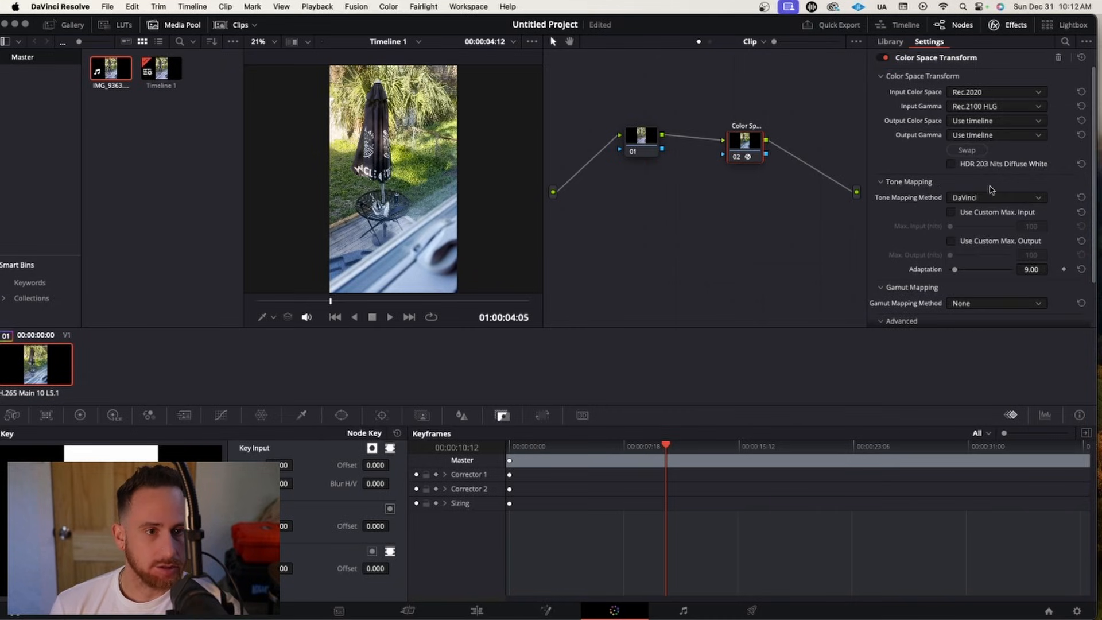
mouse_move(1021, 124)
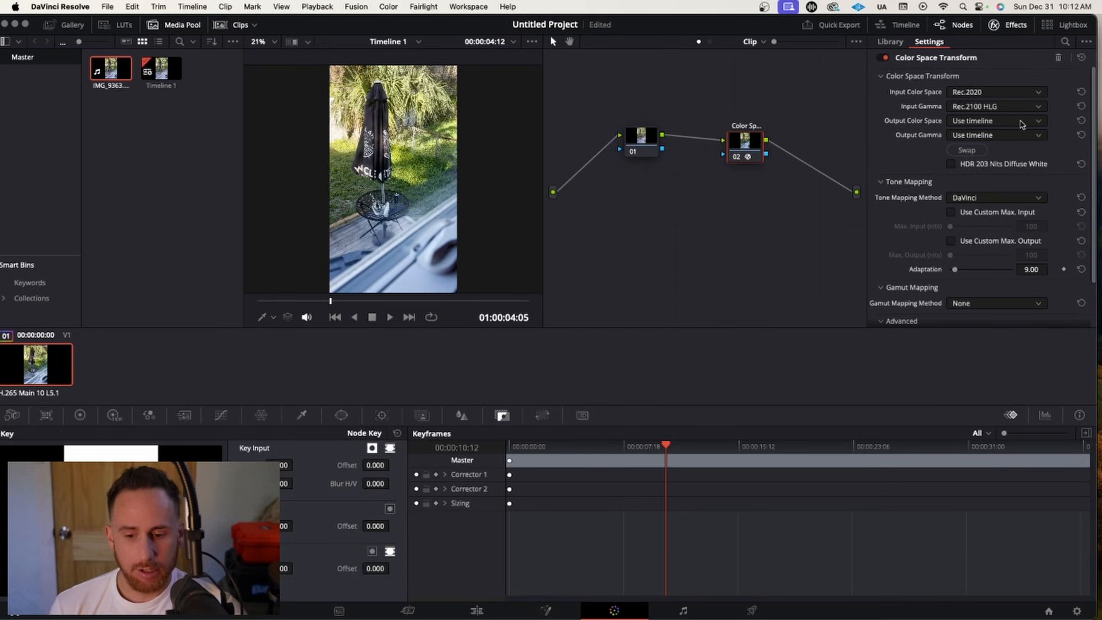
Step: Set the node's output color space to Rec.709
left_click(996, 120)
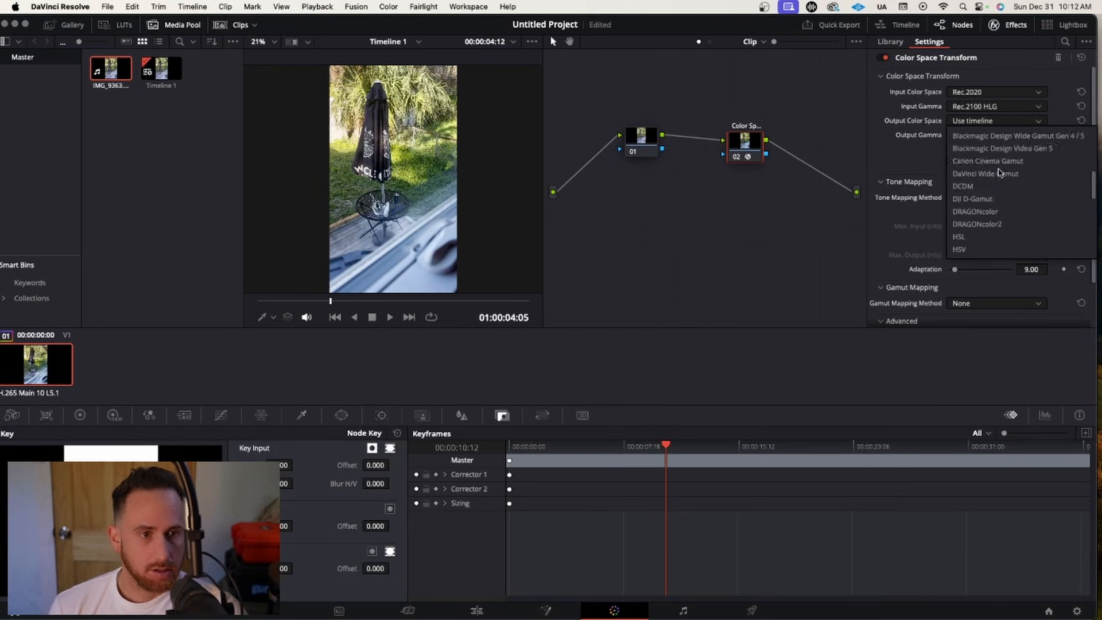
scroll("down", 3)
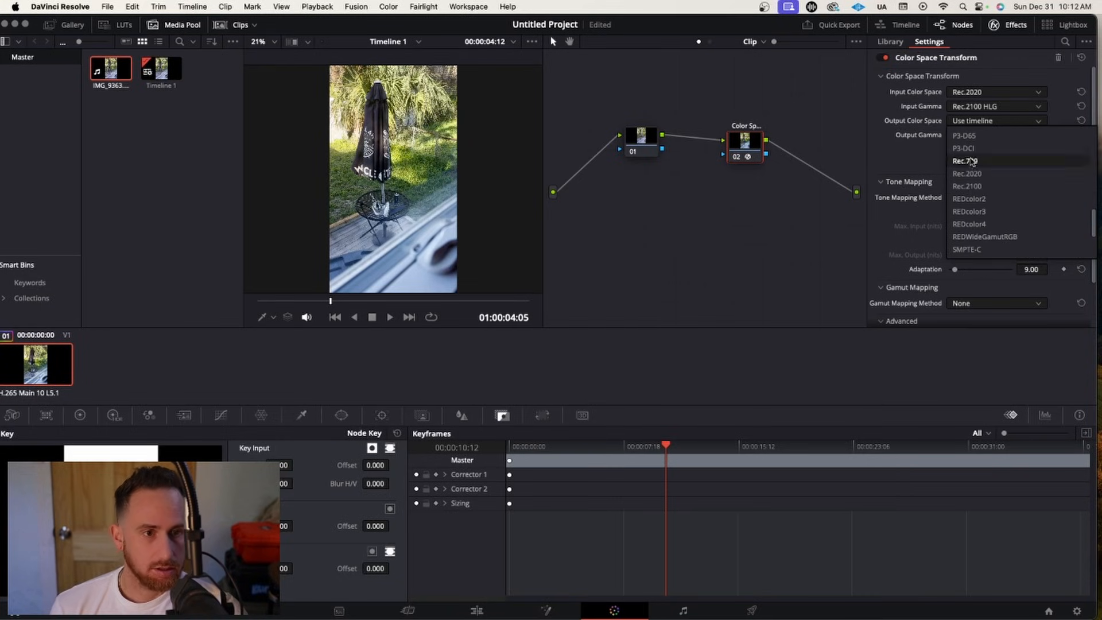
left_click(965, 161)
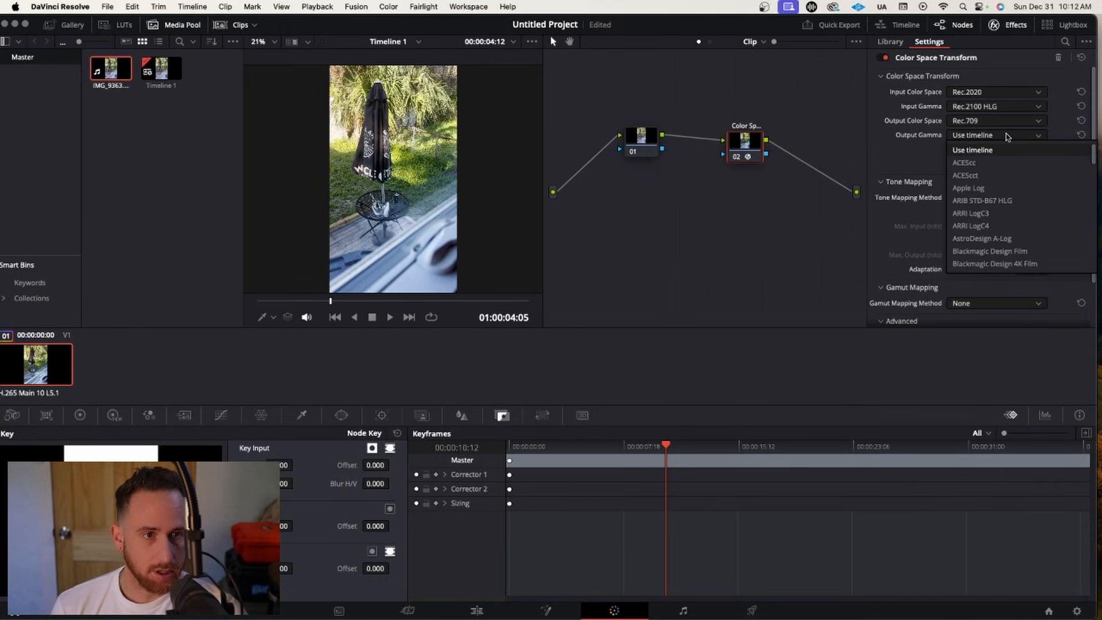
Step: Scroll through the output gamma choices looking for the right option
scroll("down", 3)
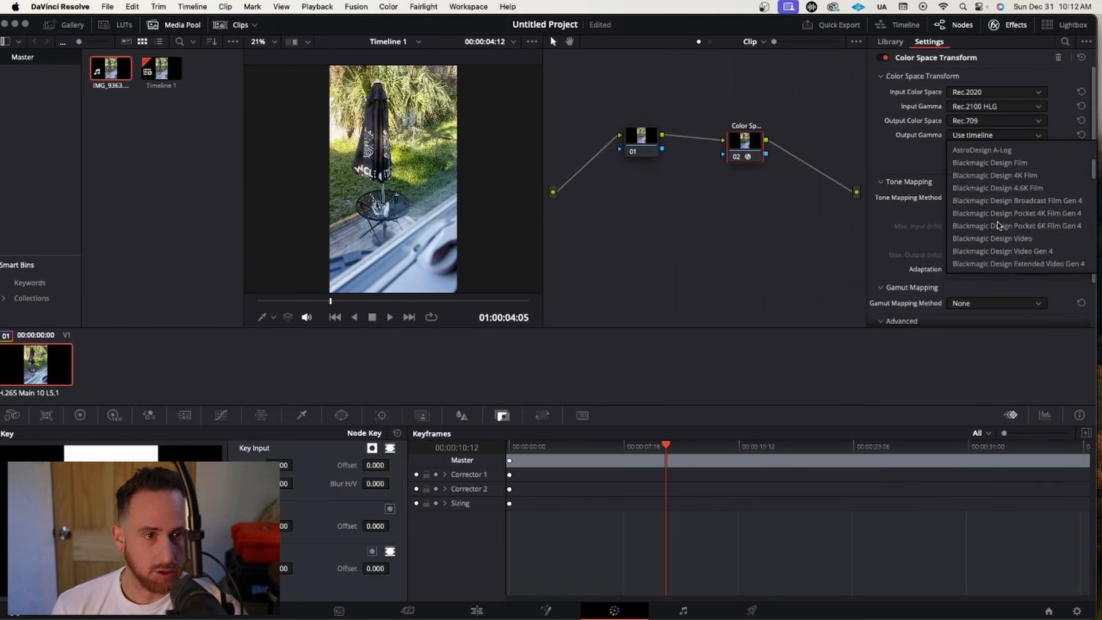
scroll("down", 3)
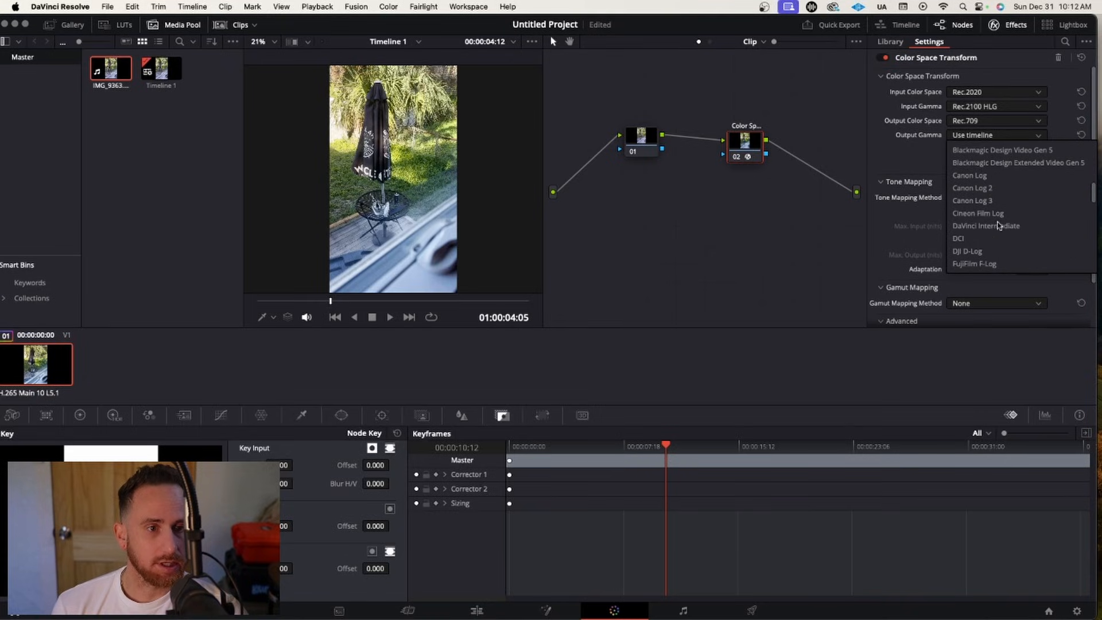
scroll("down", 3)
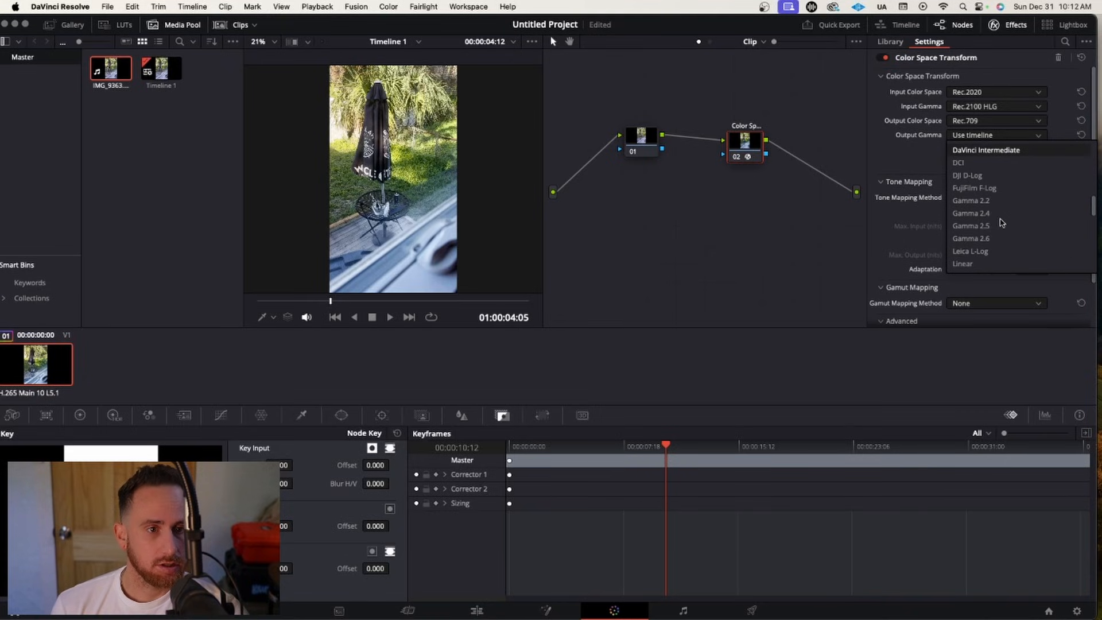
scroll("down", 3)
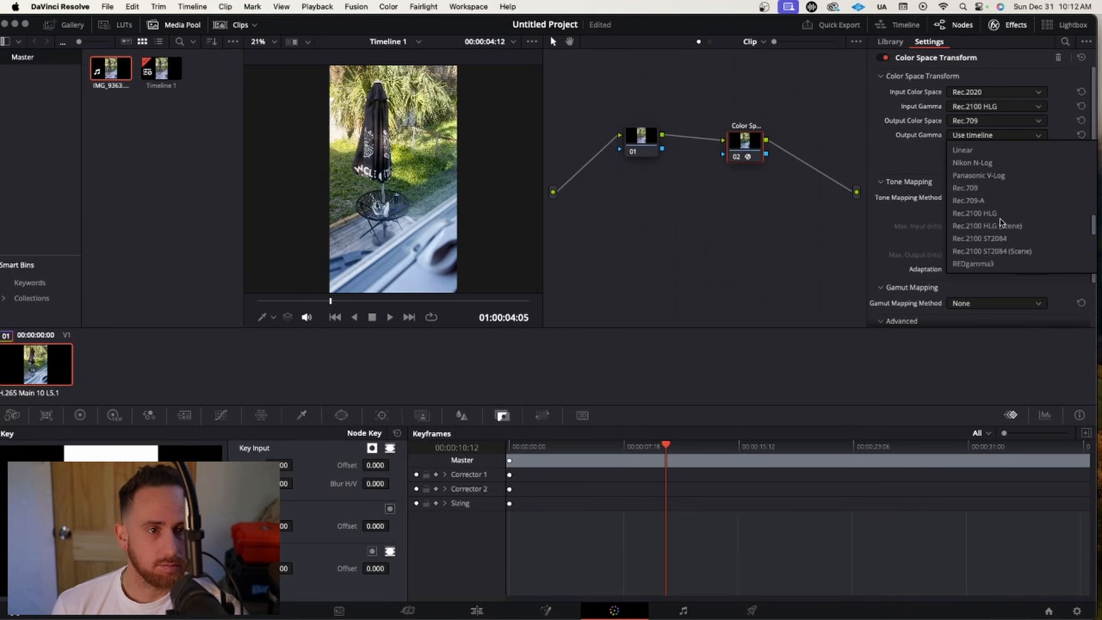
scroll("down", 3)
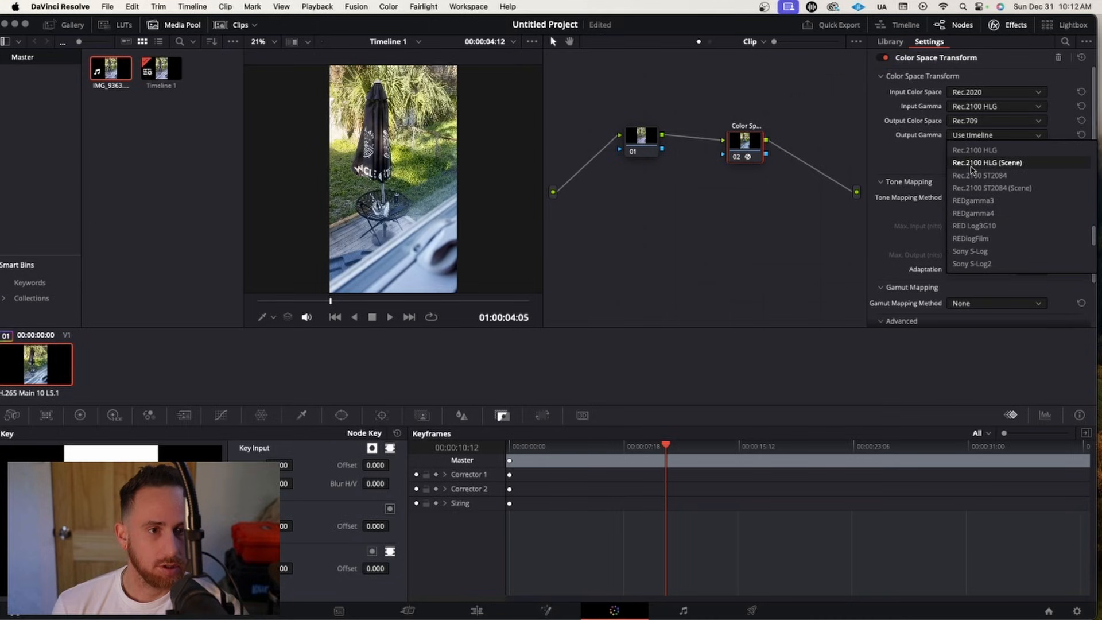
Step: Set output gamma to Rec.2100 HLG, then close the Finder preview of IMG_9363.MOV
left_click(974, 150)
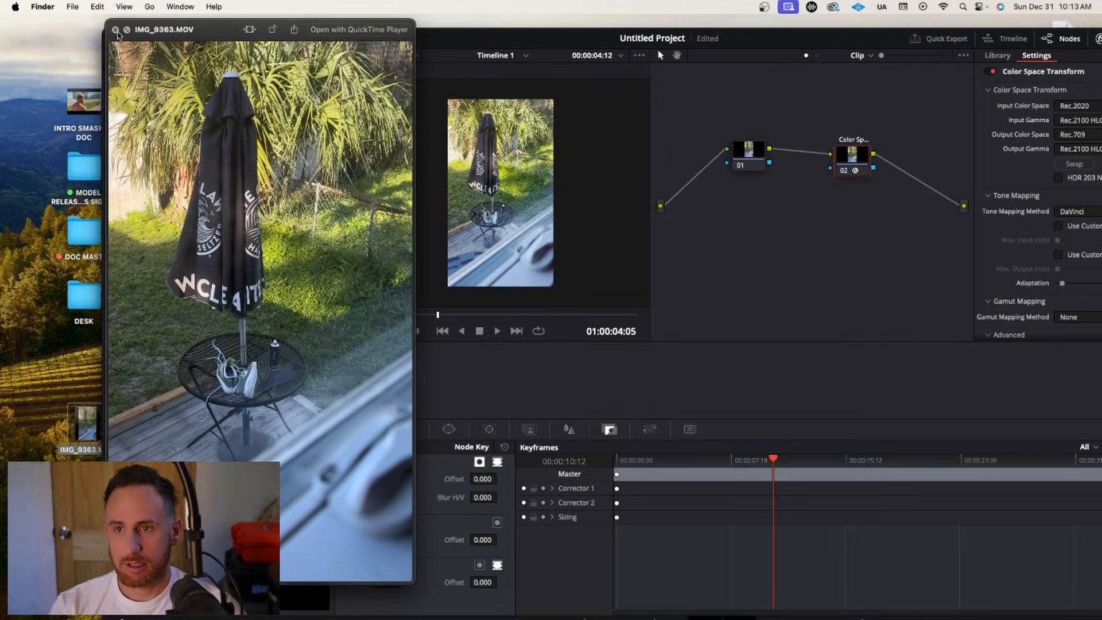
left_click(118, 29)
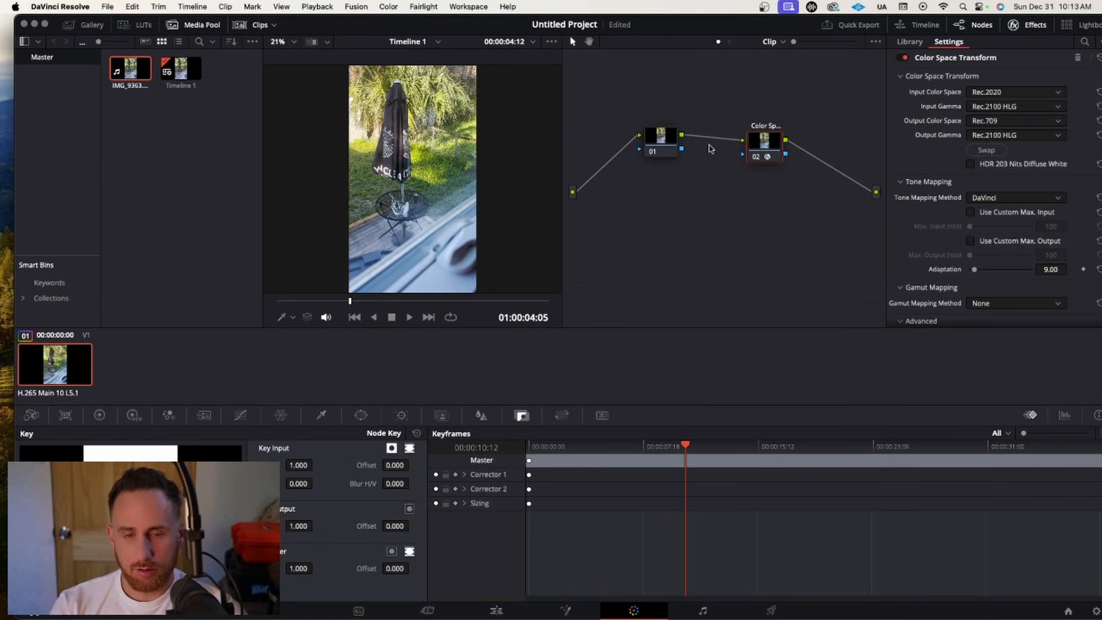
mouse_move(567, 154)
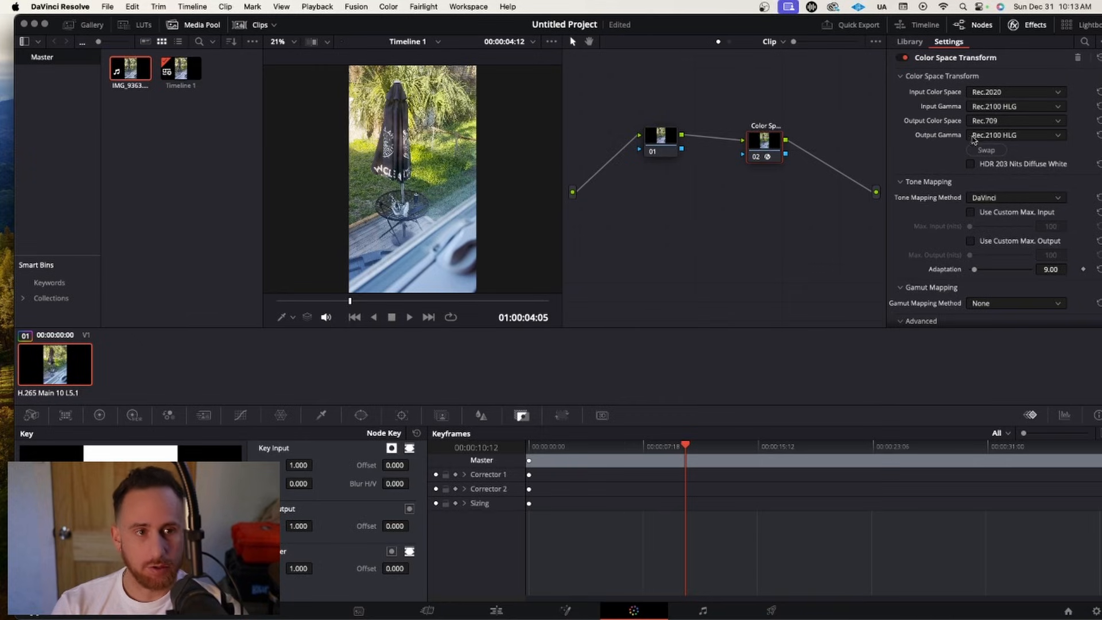
mouse_move(739, 194)
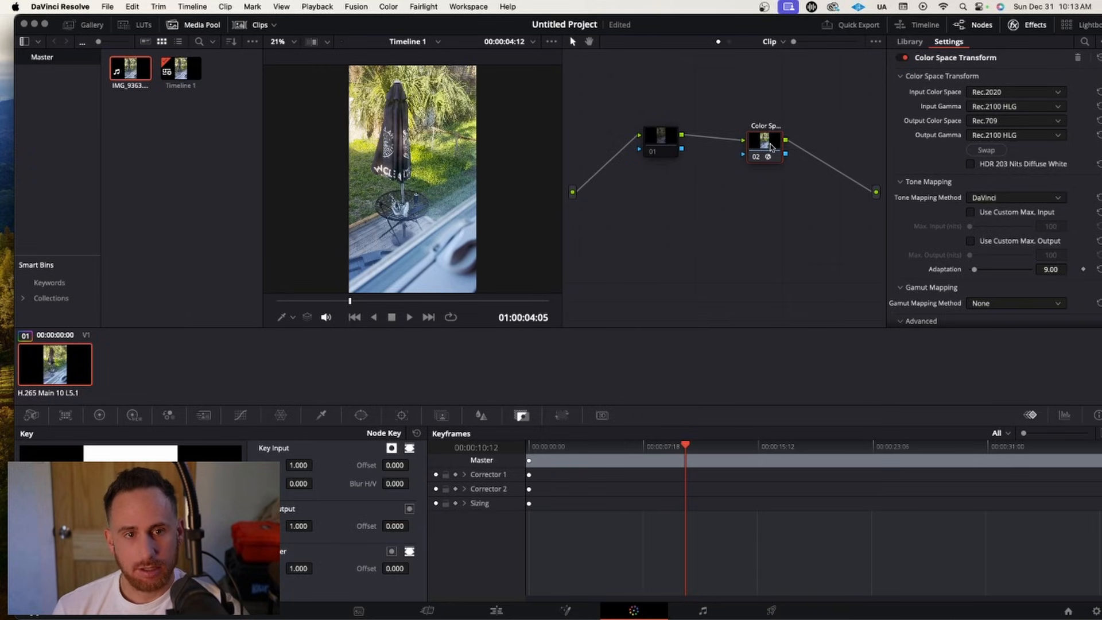
mouse_move(437, 46)
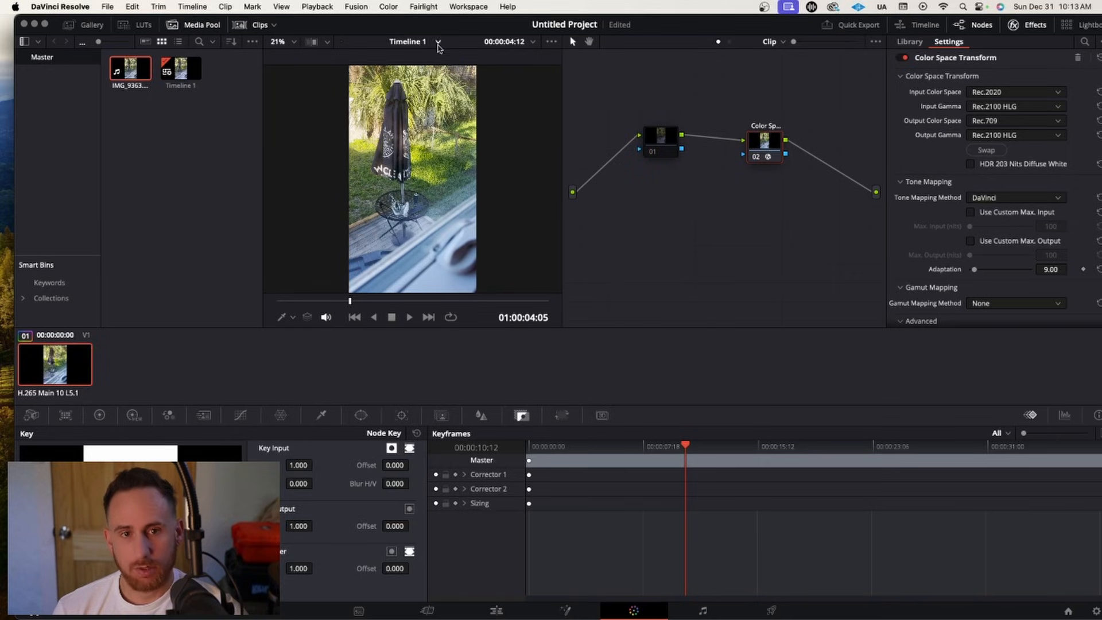
left_click(908, 42)
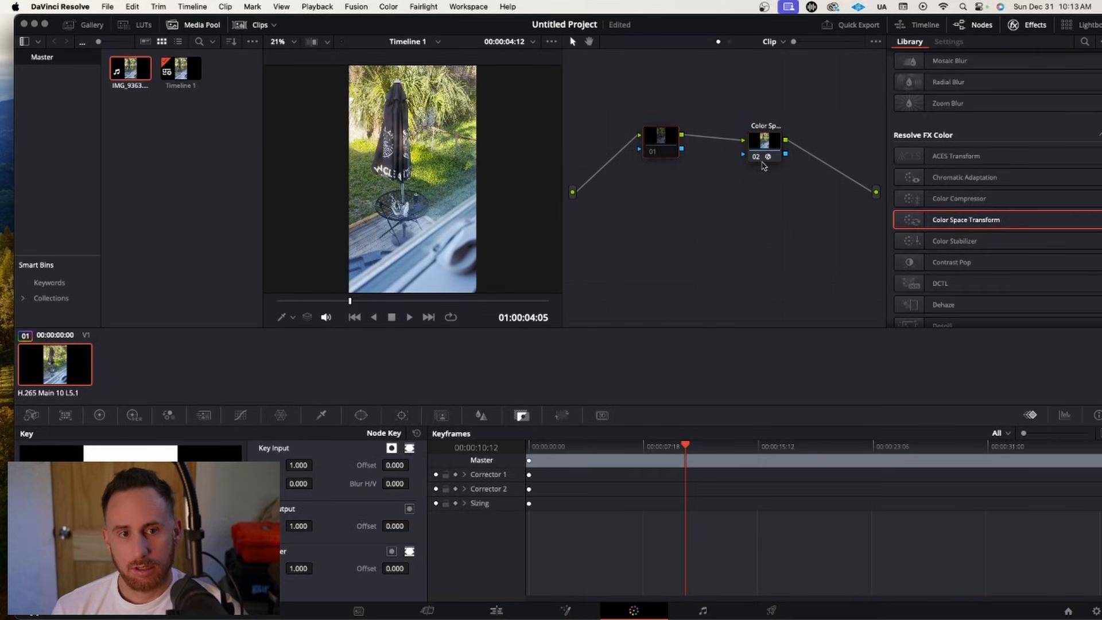
left_click(107, 7)
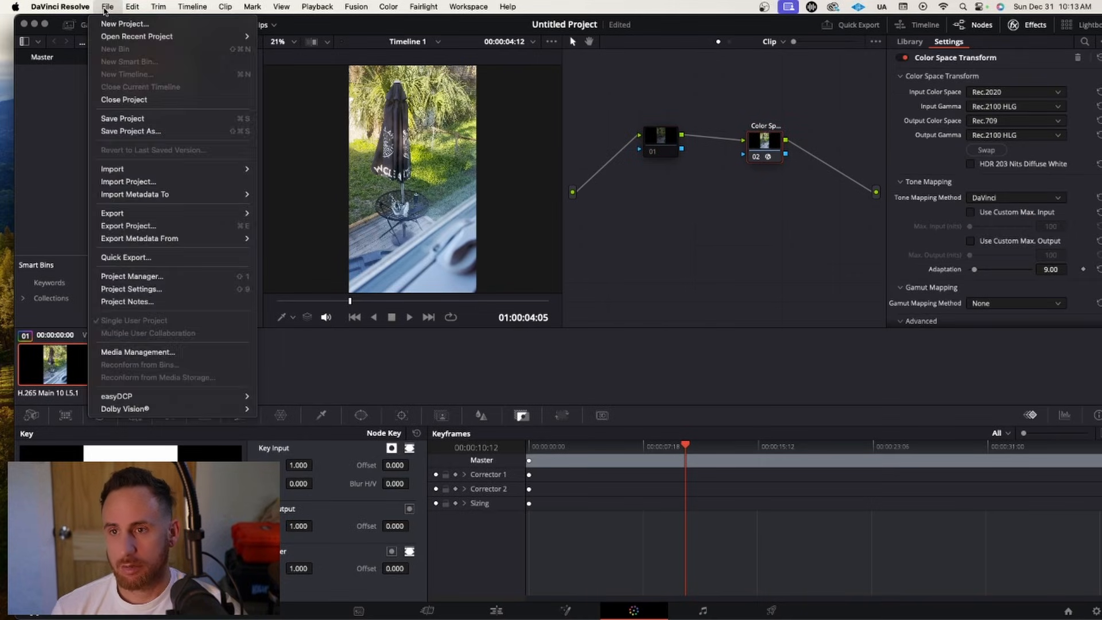
left_click(132, 6)
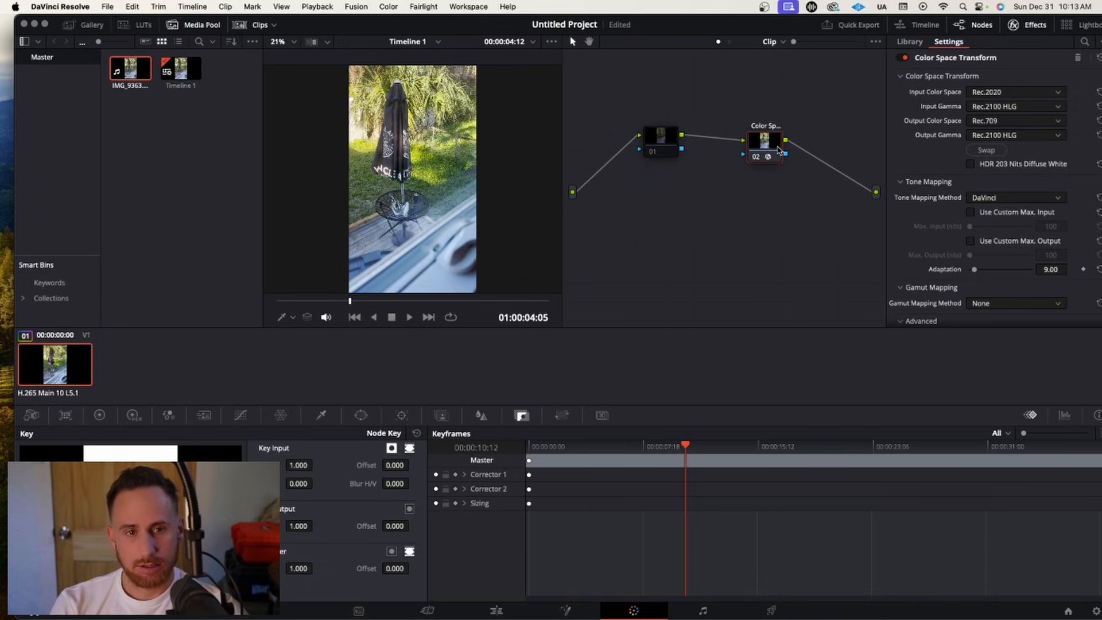
mouse_move(762, 141)
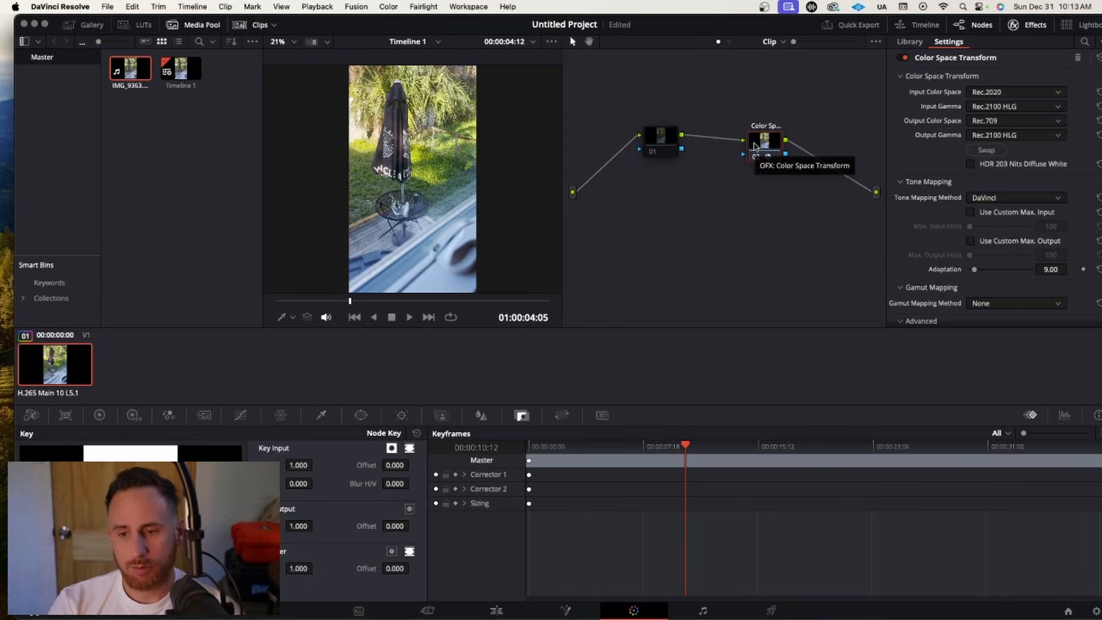
mouse_move(994, 77)
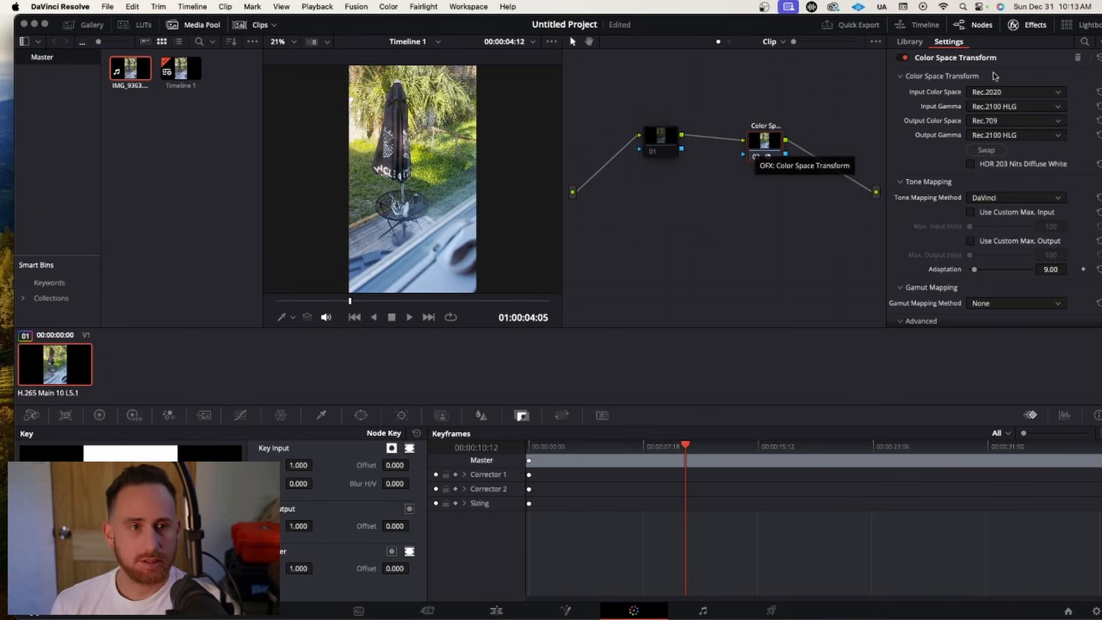
mouse_move(1012, 110)
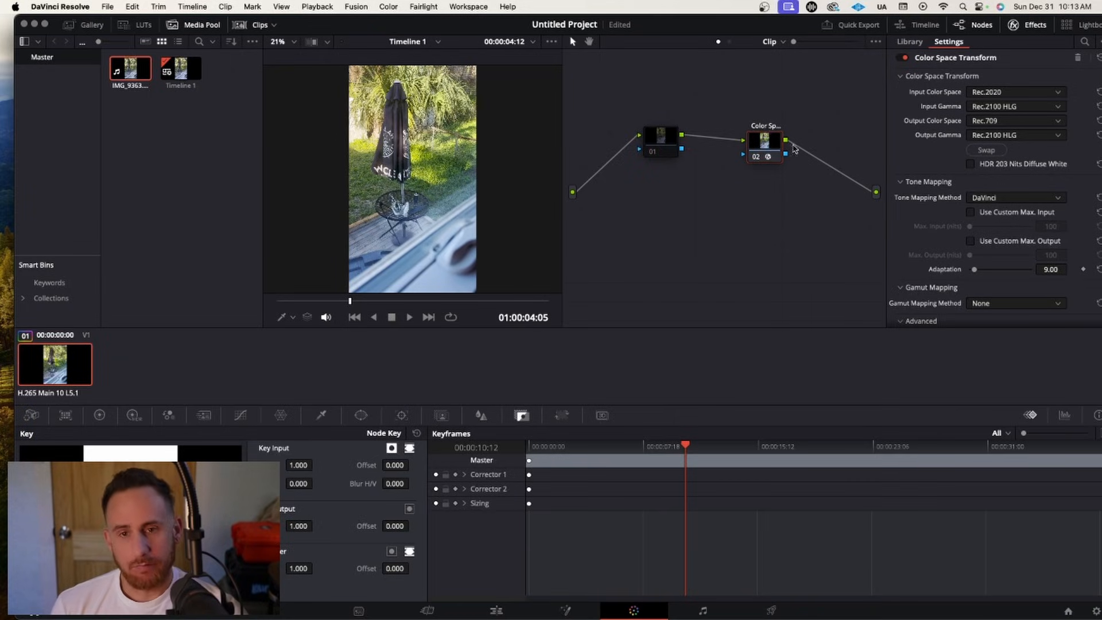
mouse_move(571, 251)
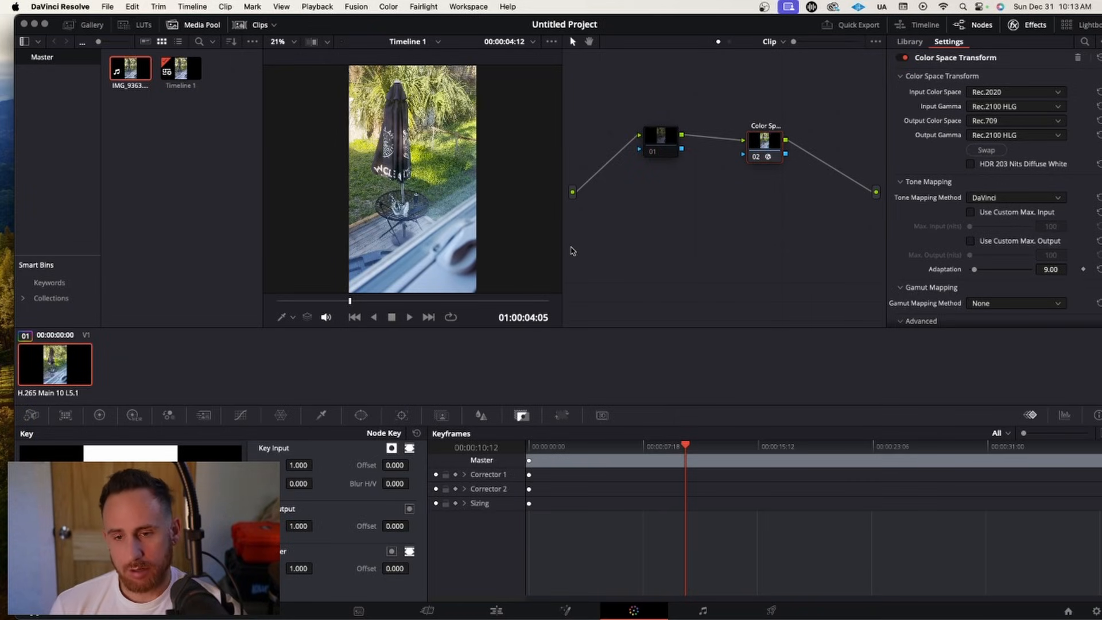
mouse_move(449, 175)
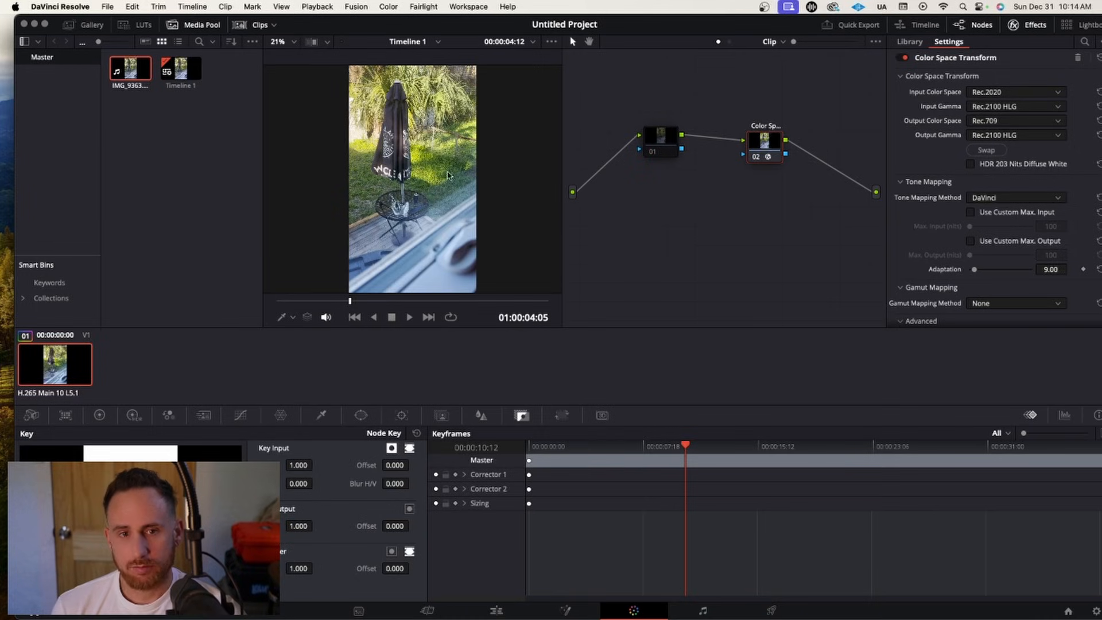
mouse_move(599, 352)
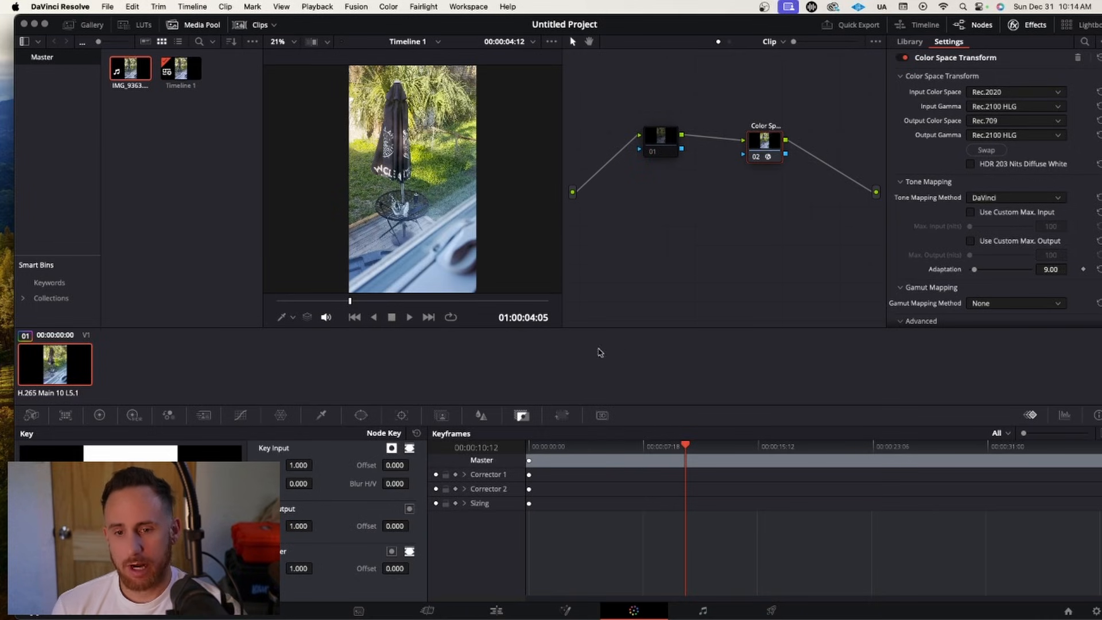
Step: Return to the Cut page showing the graded vertical clip on Timeline 1
left_click(426, 610)
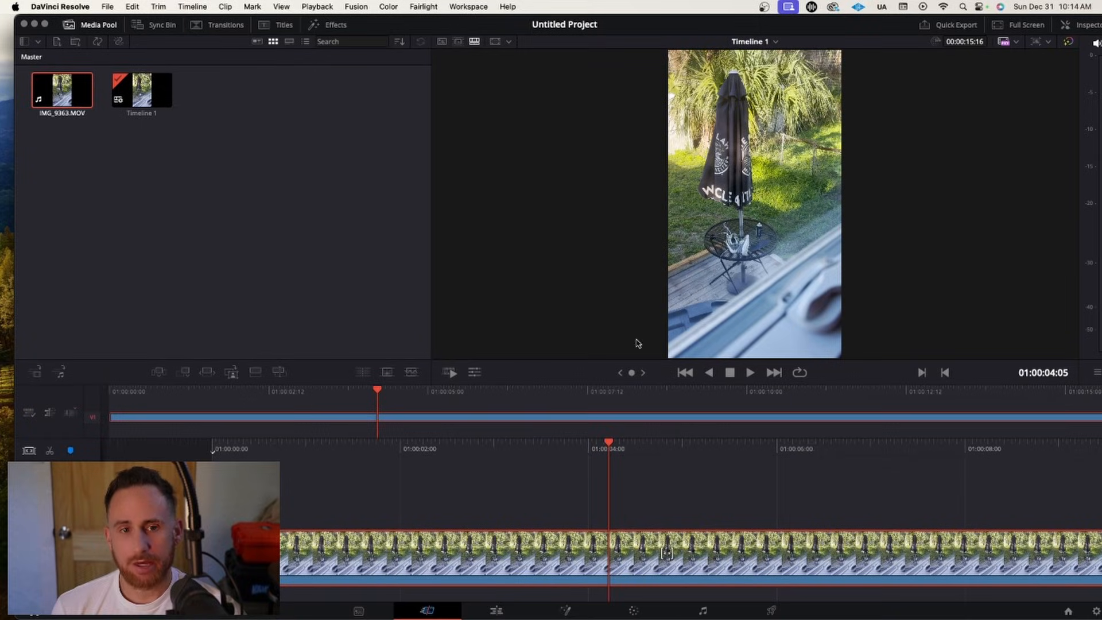
mouse_move(627, 507)
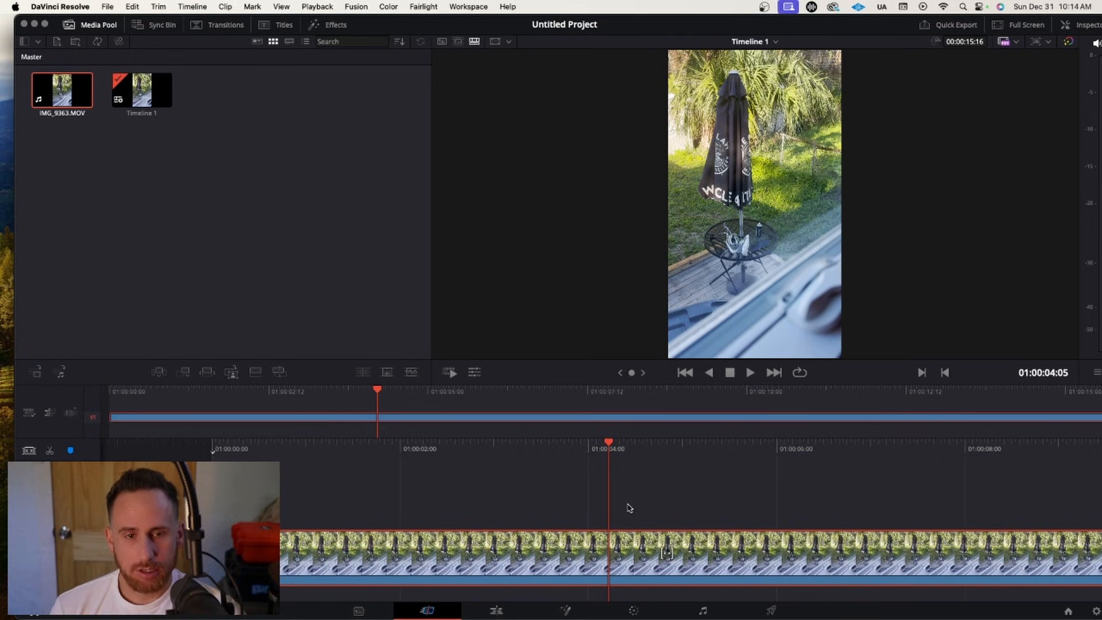
mouse_move(620, 516)
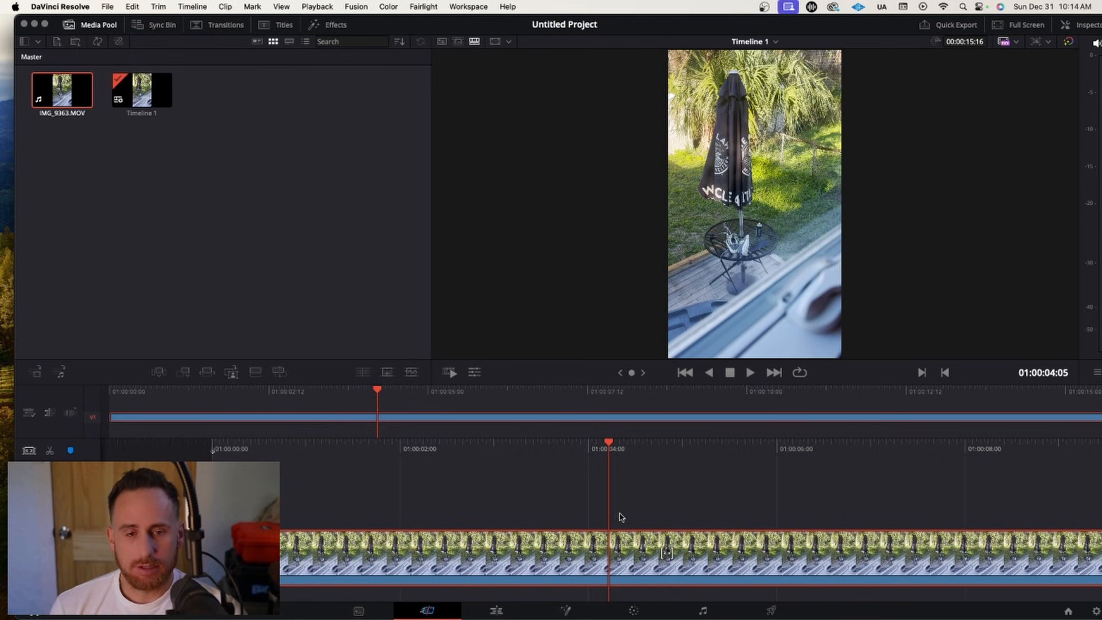